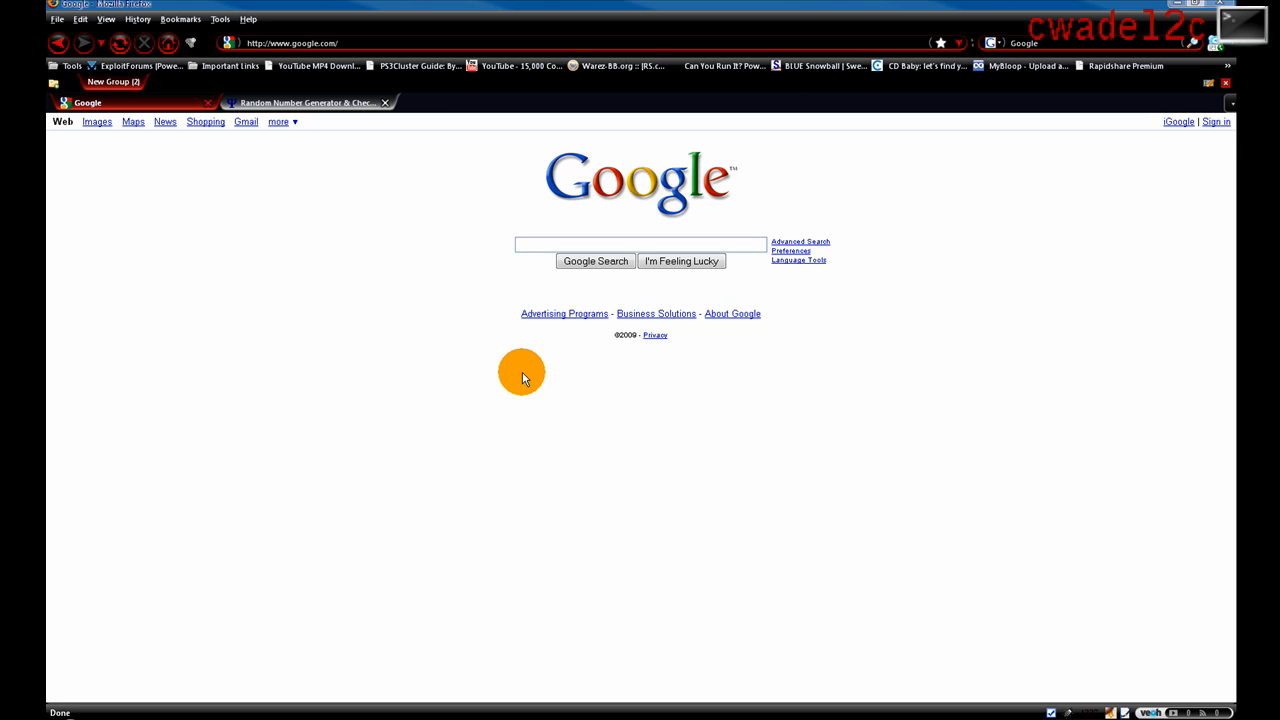
mouse_move(584, 380)
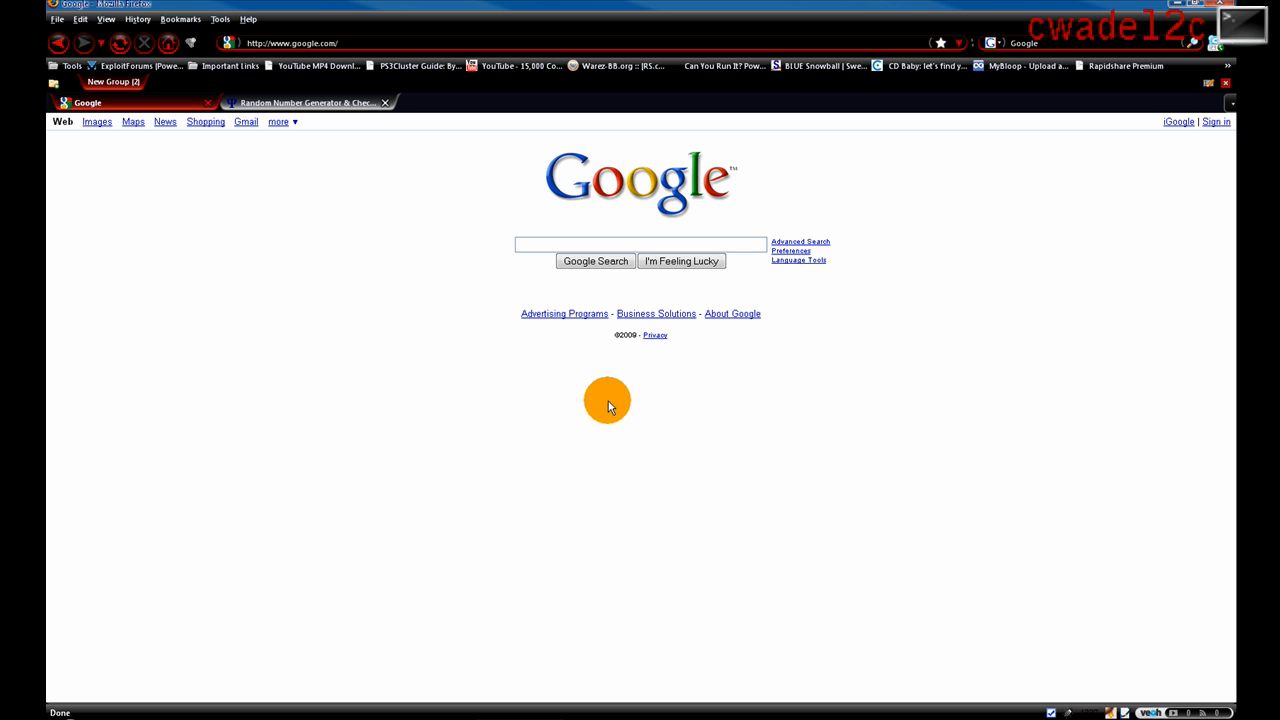
mouse_move(615, 380)
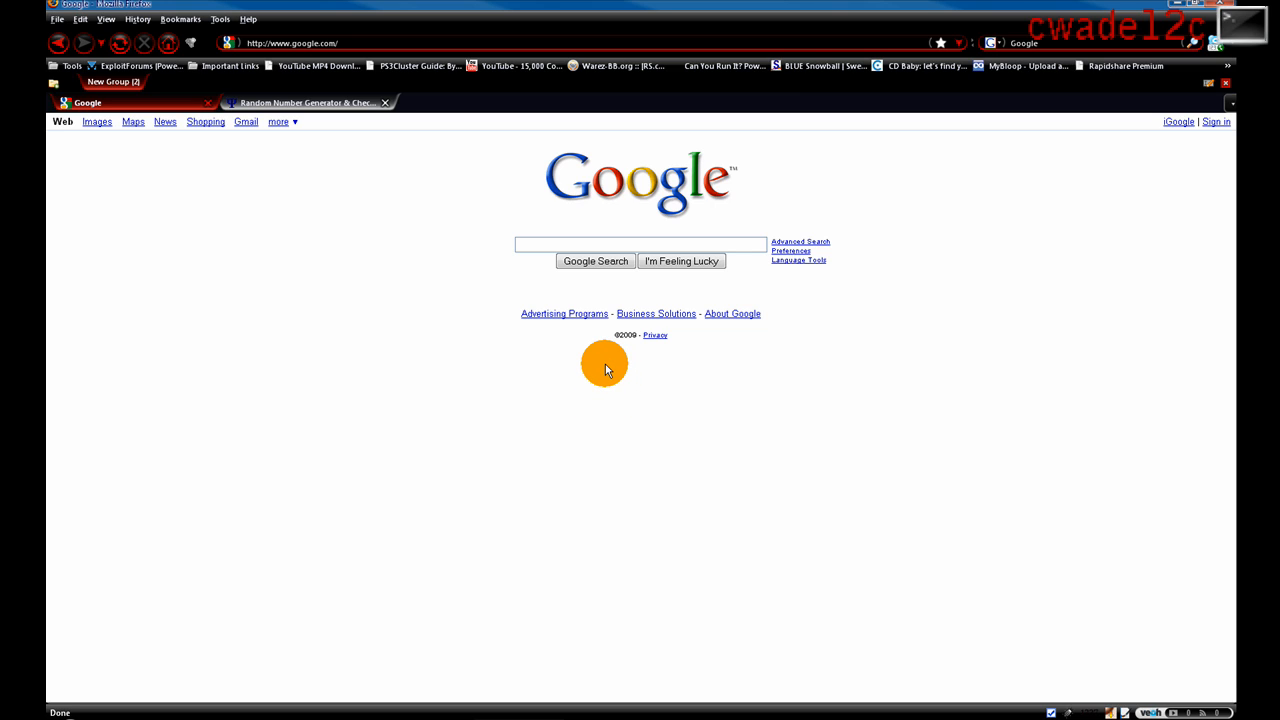
mouse_move(585, 358)
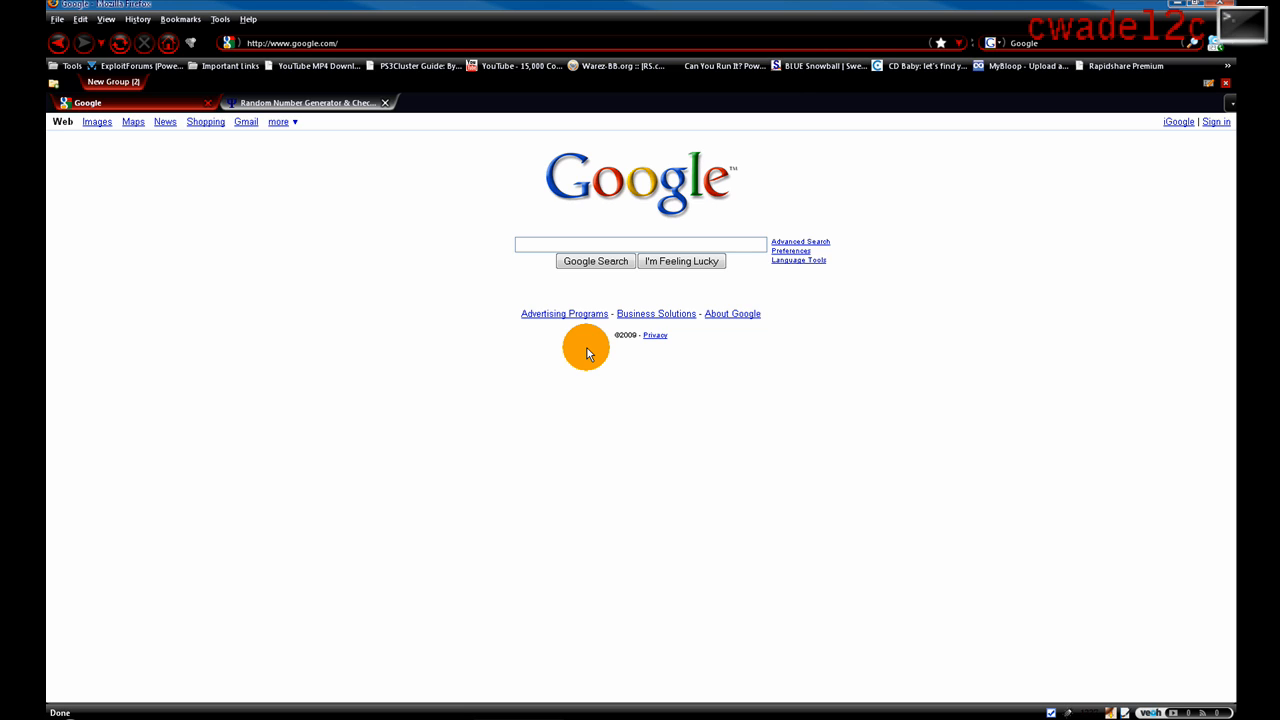
mouse_move(591, 355)
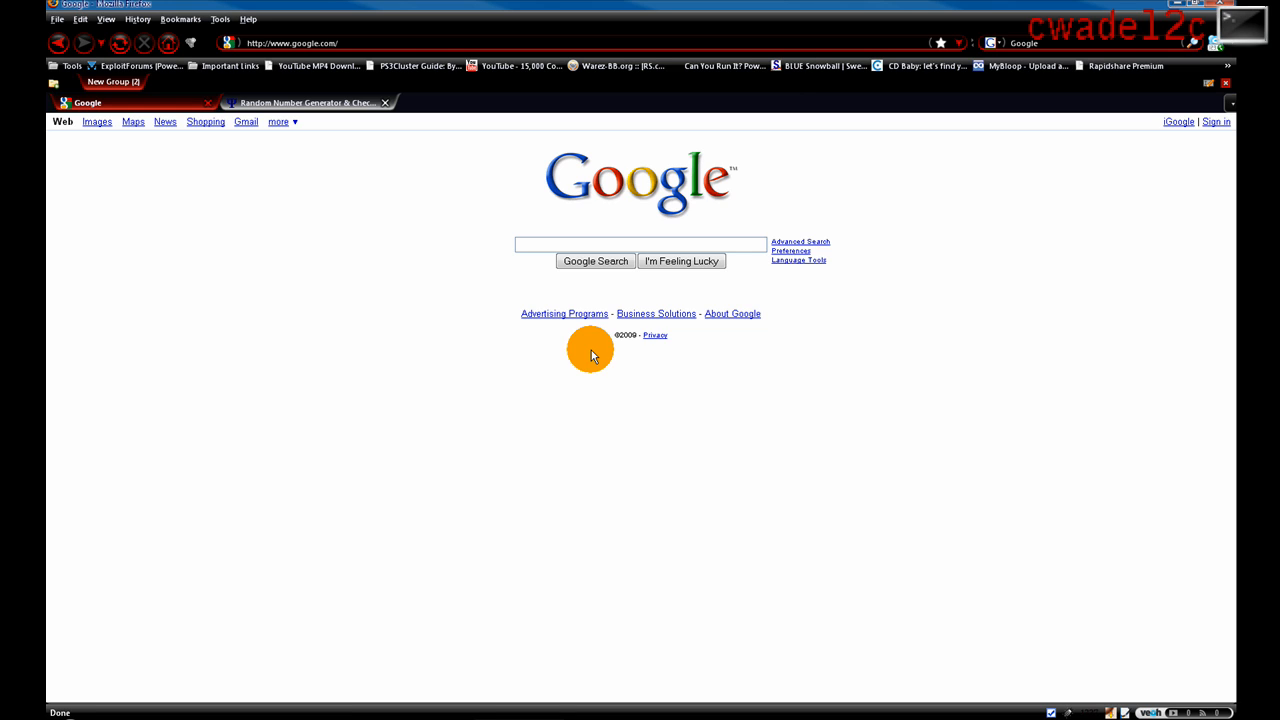
mouse_move(658, 288)
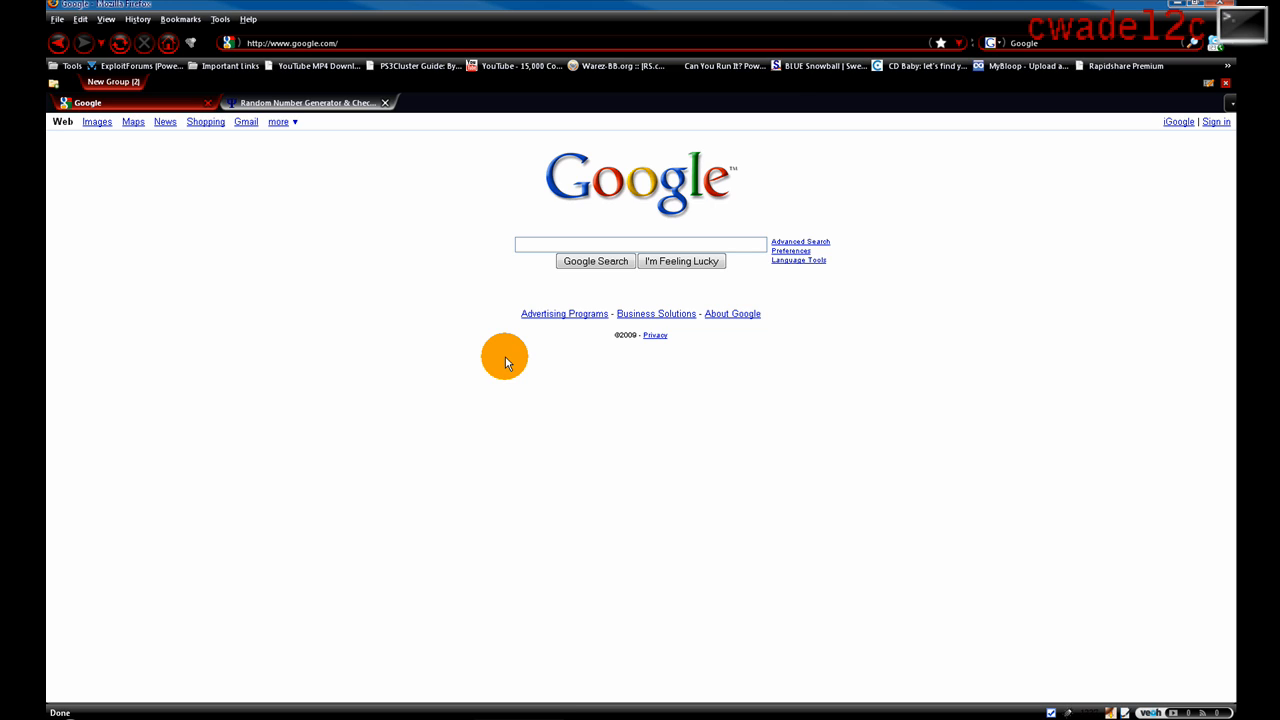
mouse_move(495, 353)
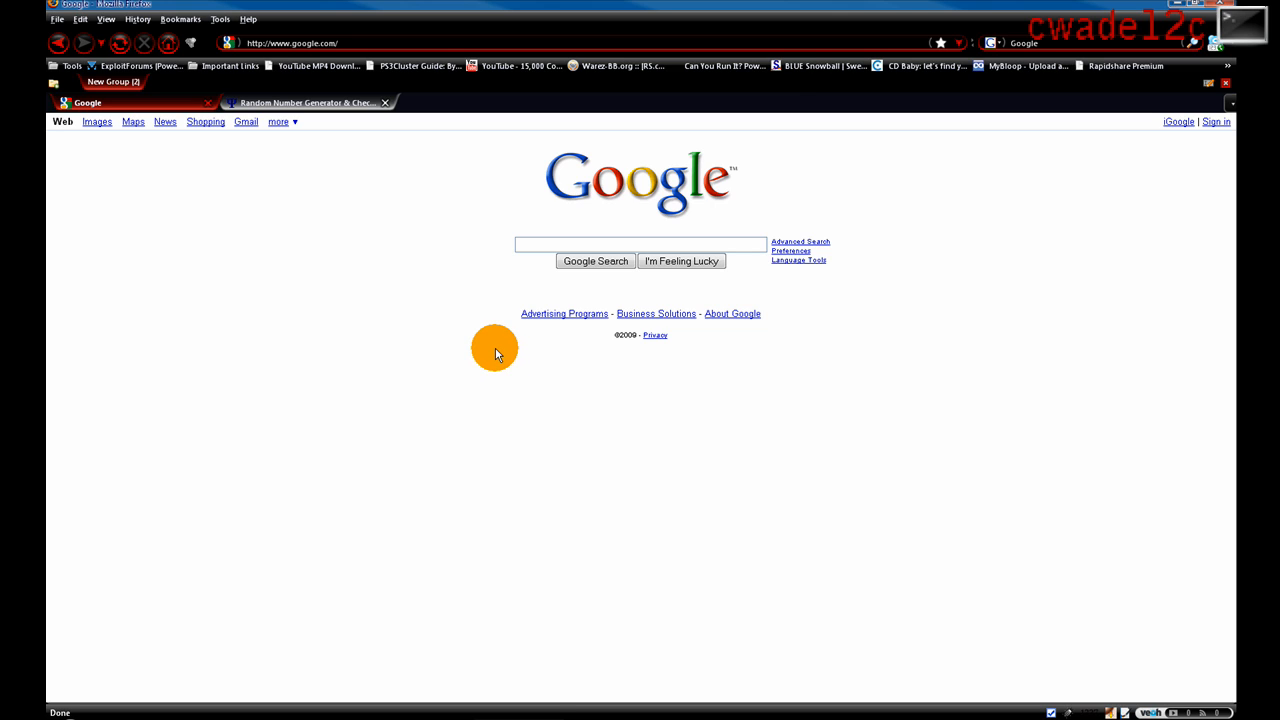
mouse_move(503, 273)
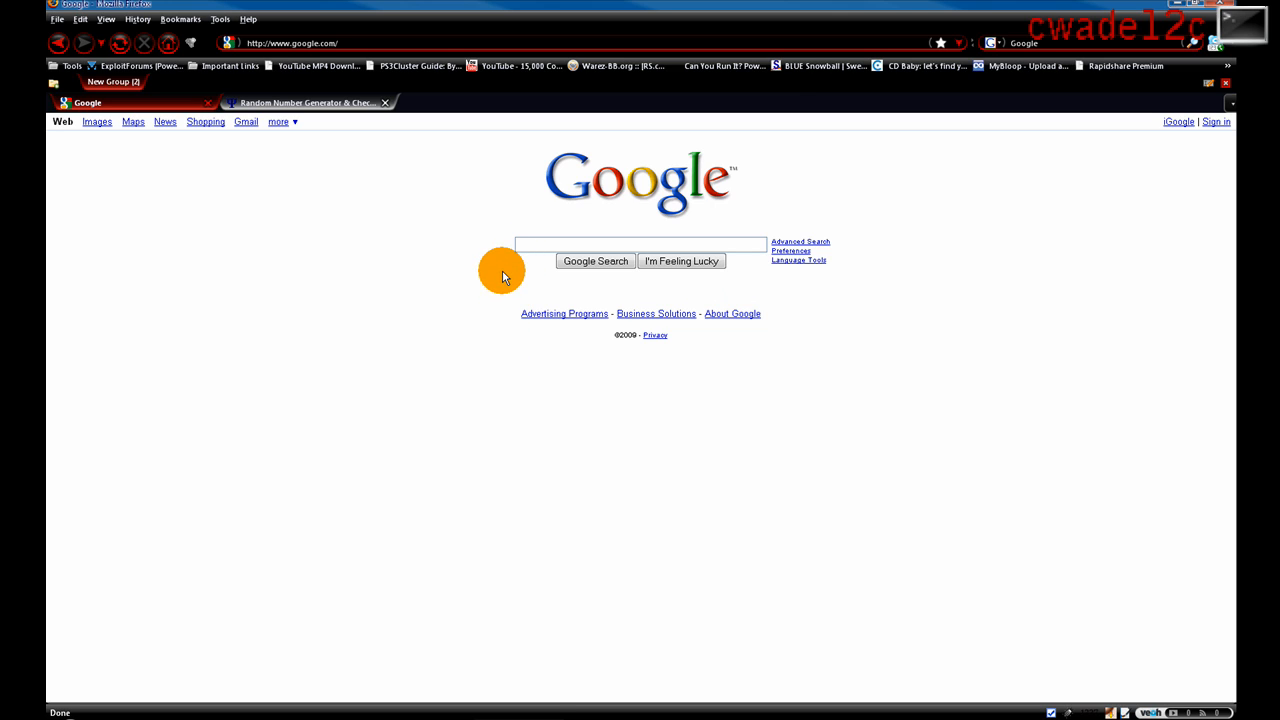
mouse_move(515, 297)
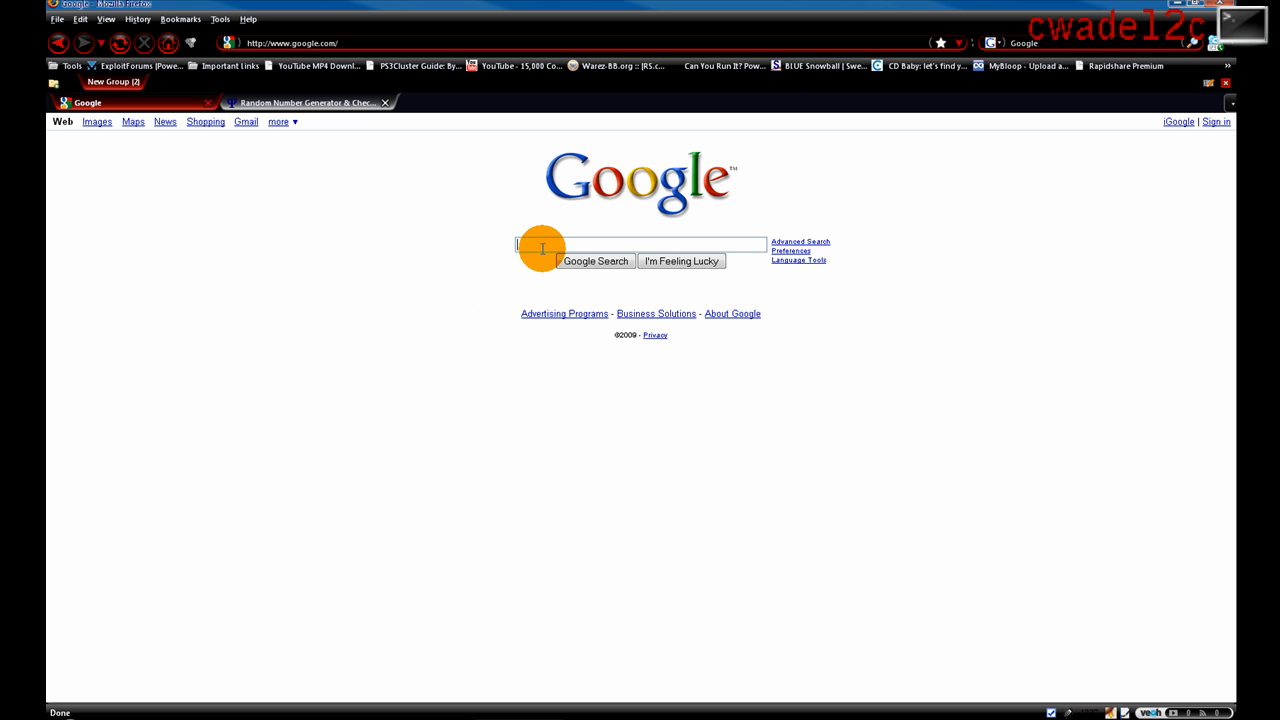
Step: Launch EasyPHP, confirm Apache and MySQL are started, then minimise its window
text(ee)
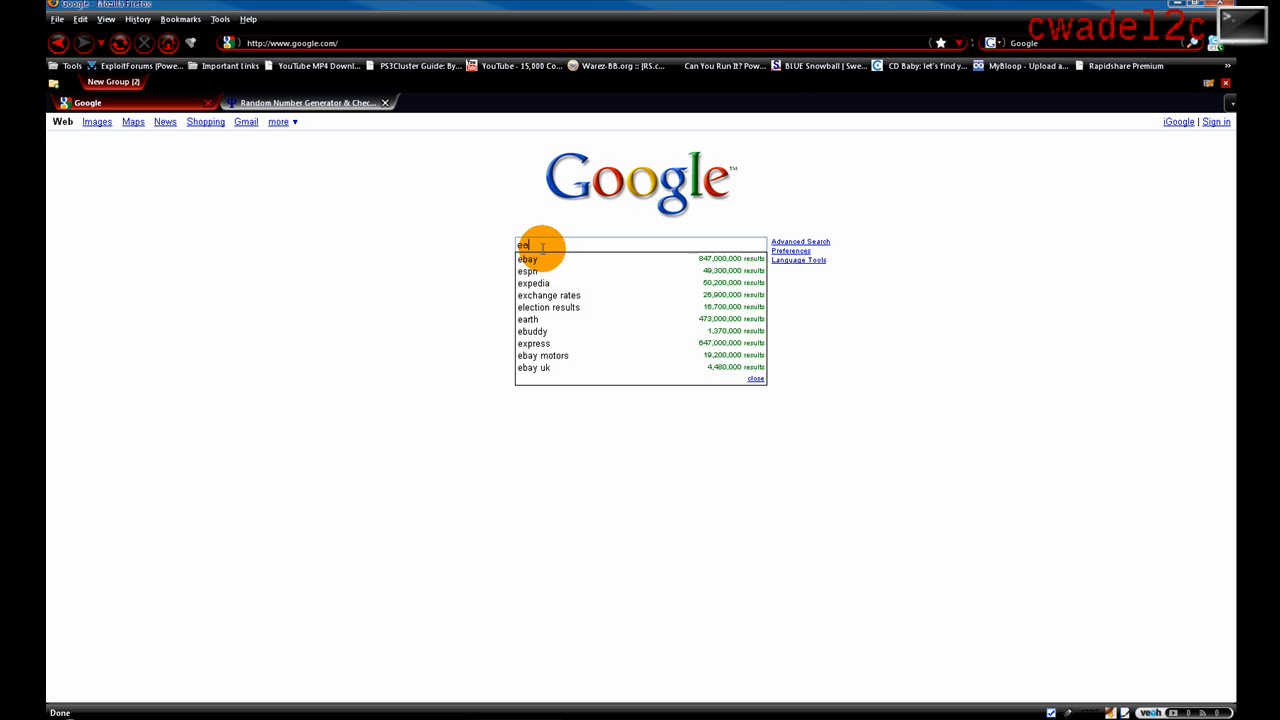
text(asyphp)
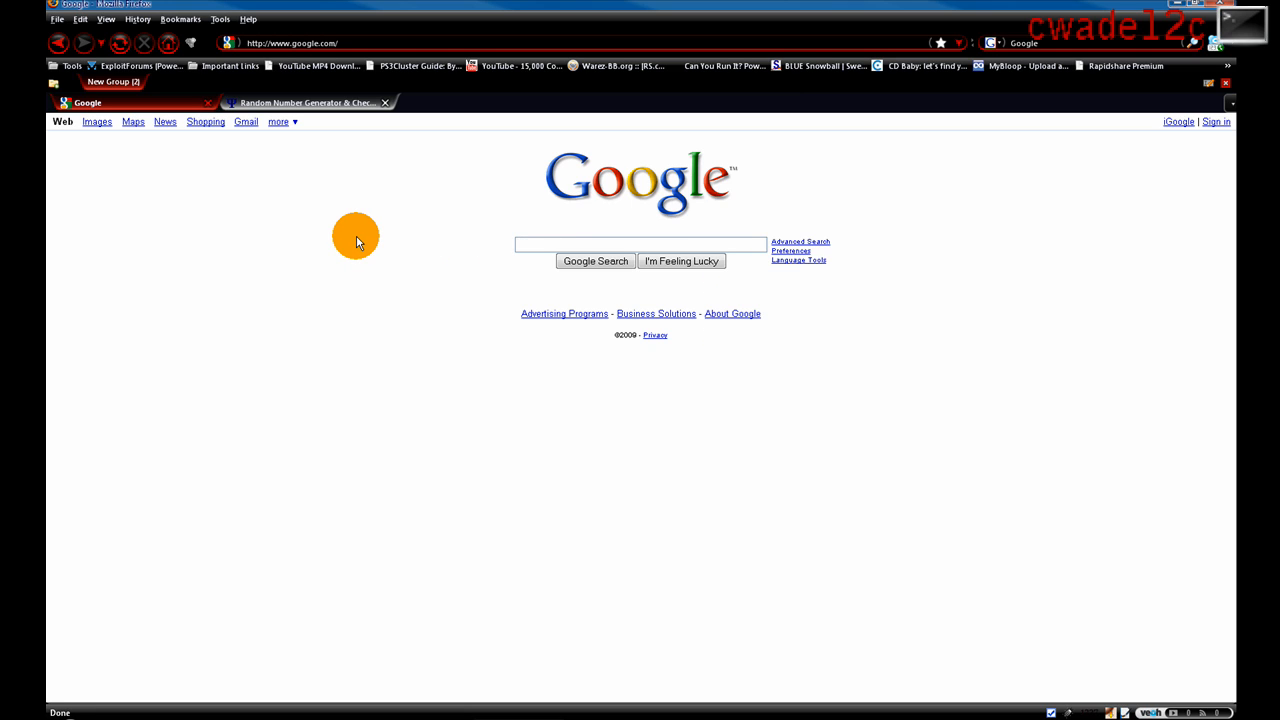
mouse_move(152, 558)
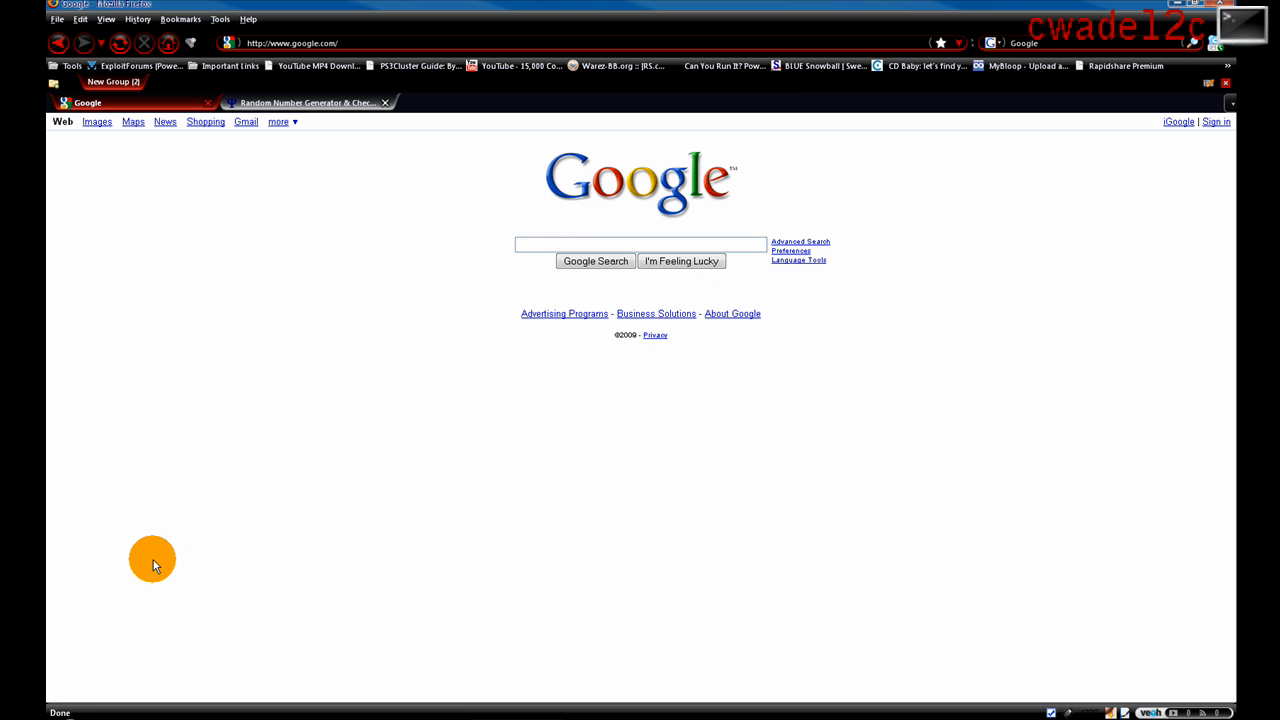
click(25, 712)
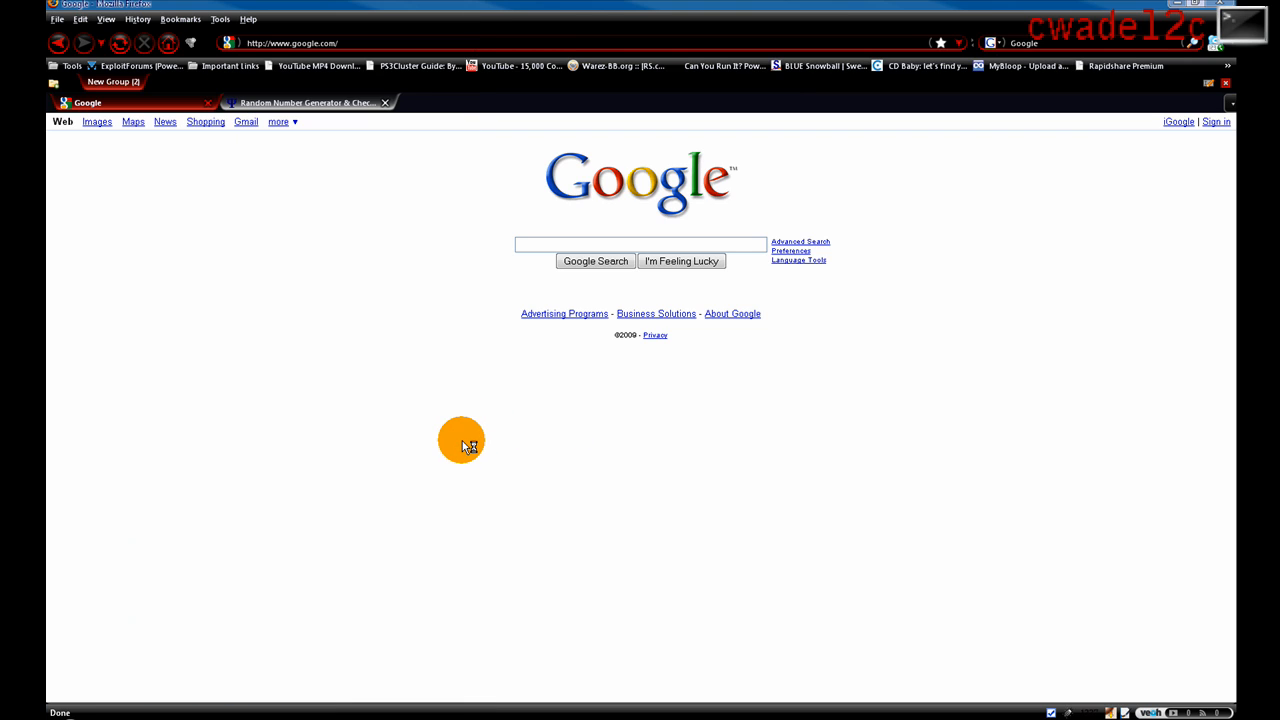
mouse_move(455, 441)
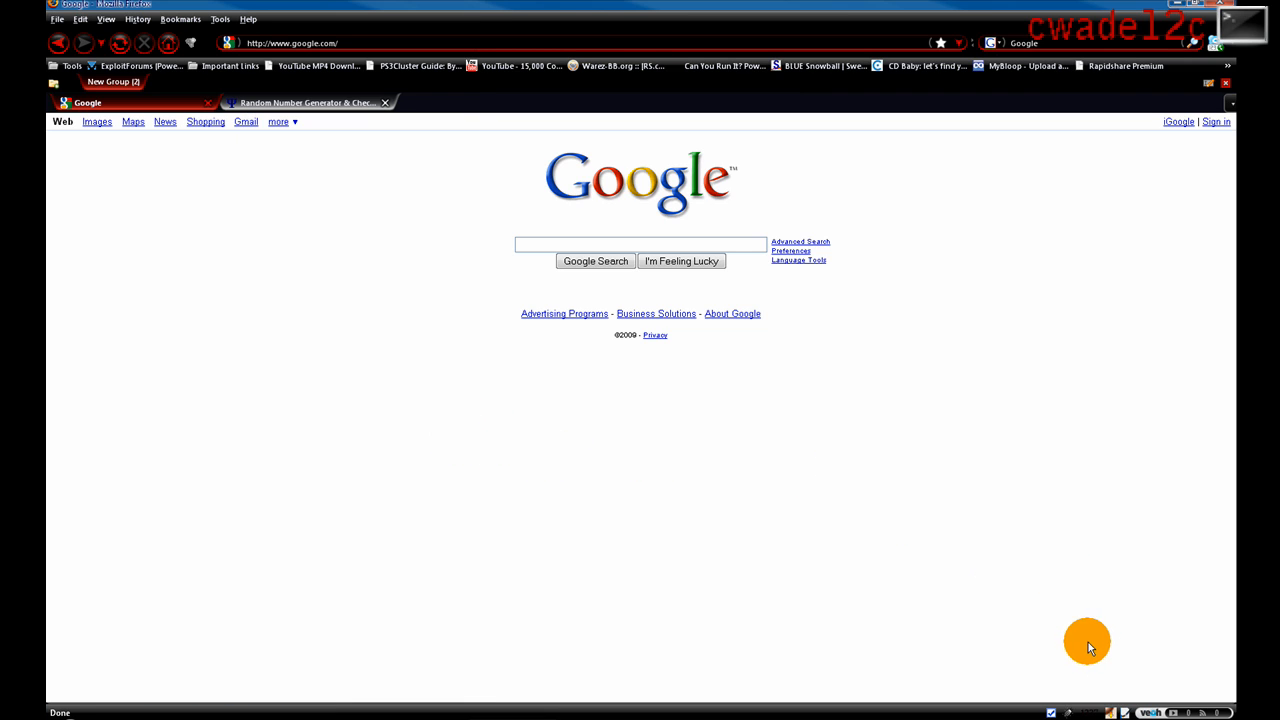
mouse_move(1133, 500)
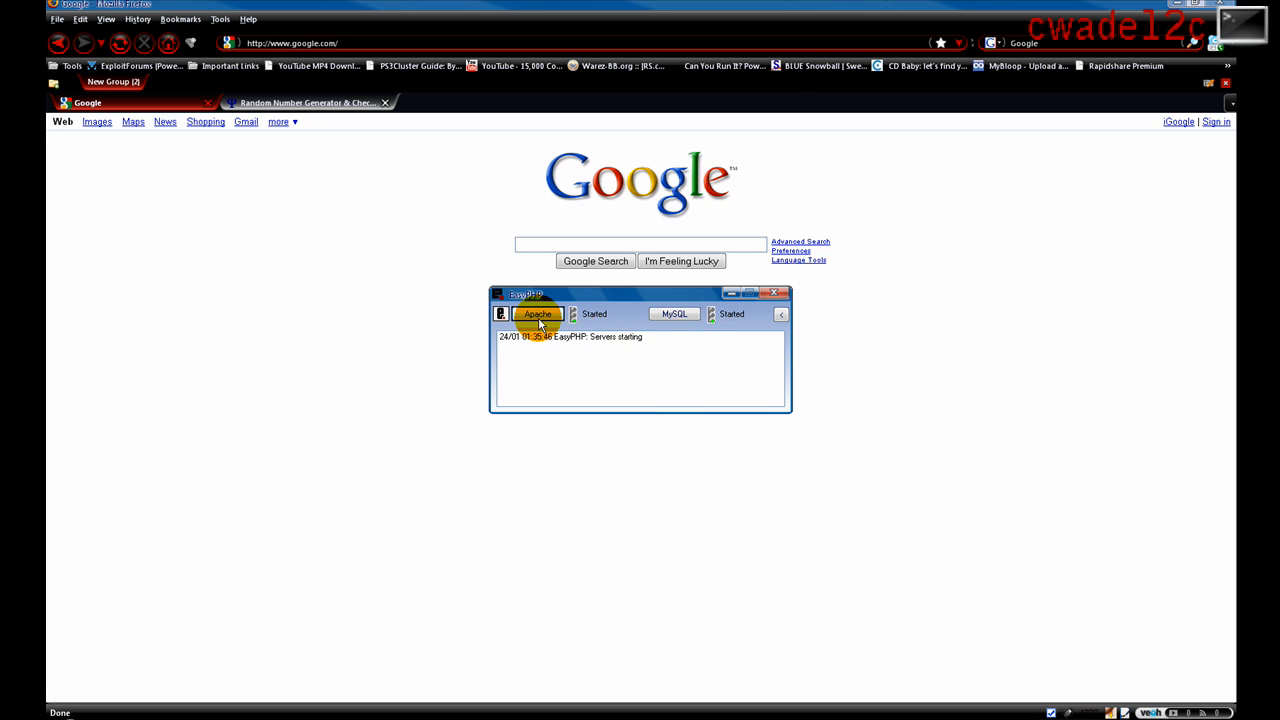
mouse_move(675, 314)
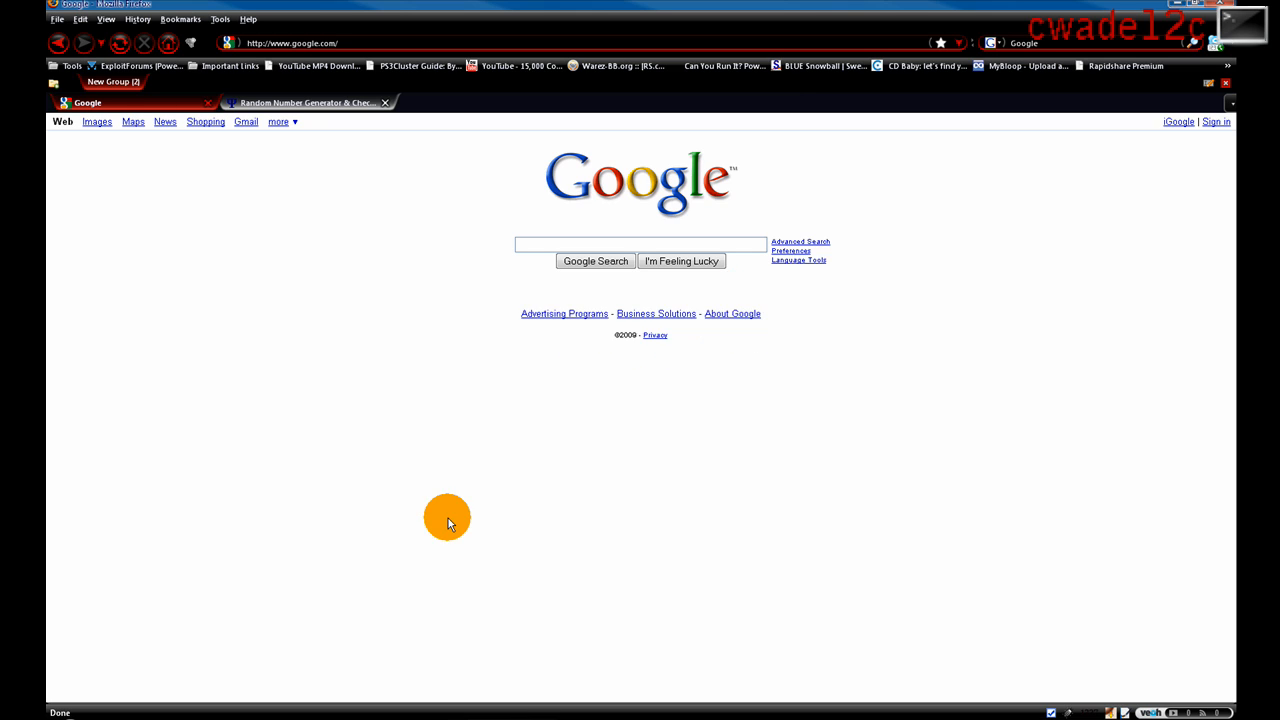
mouse_move(441, 500)
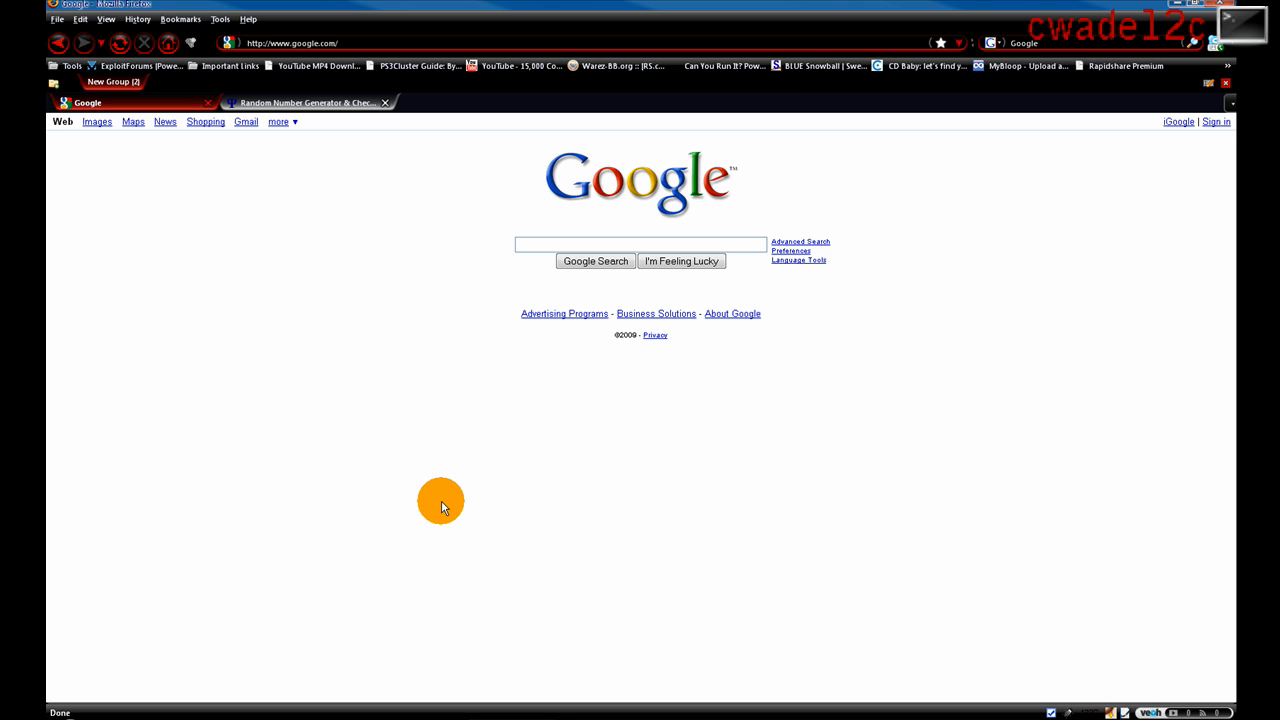
mouse_move(443, 485)
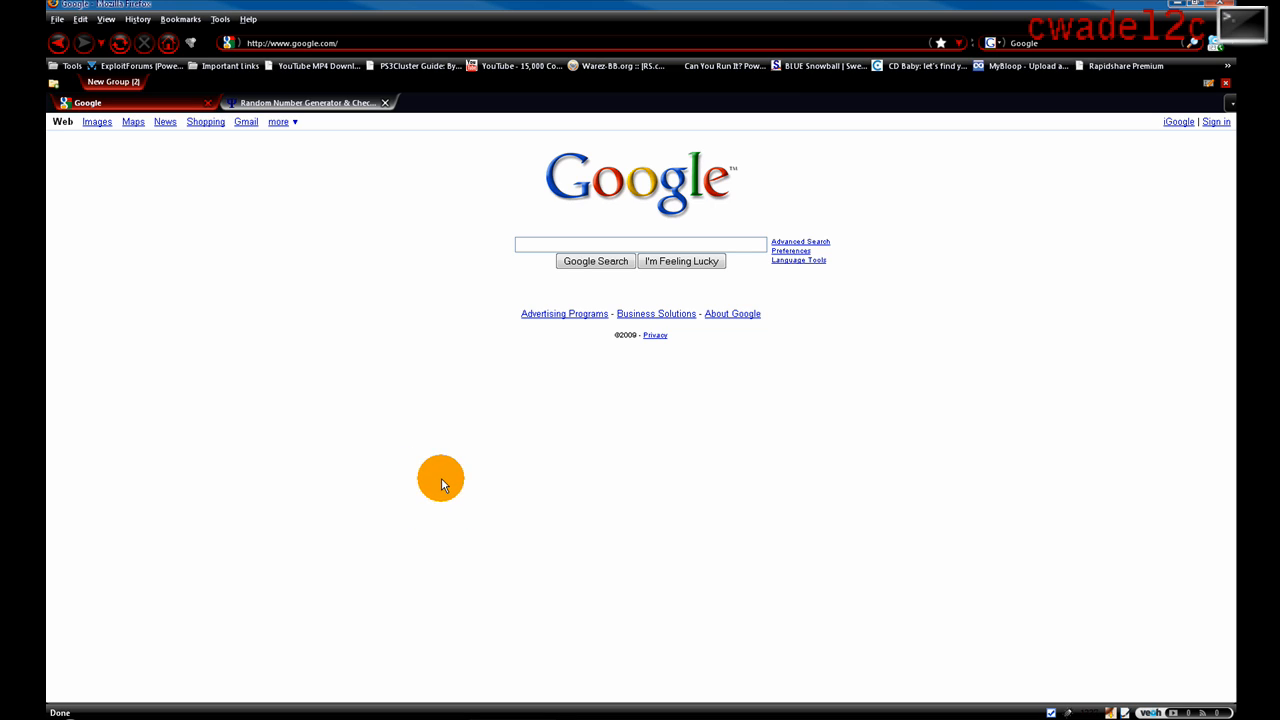
mouse_move(378, 258)
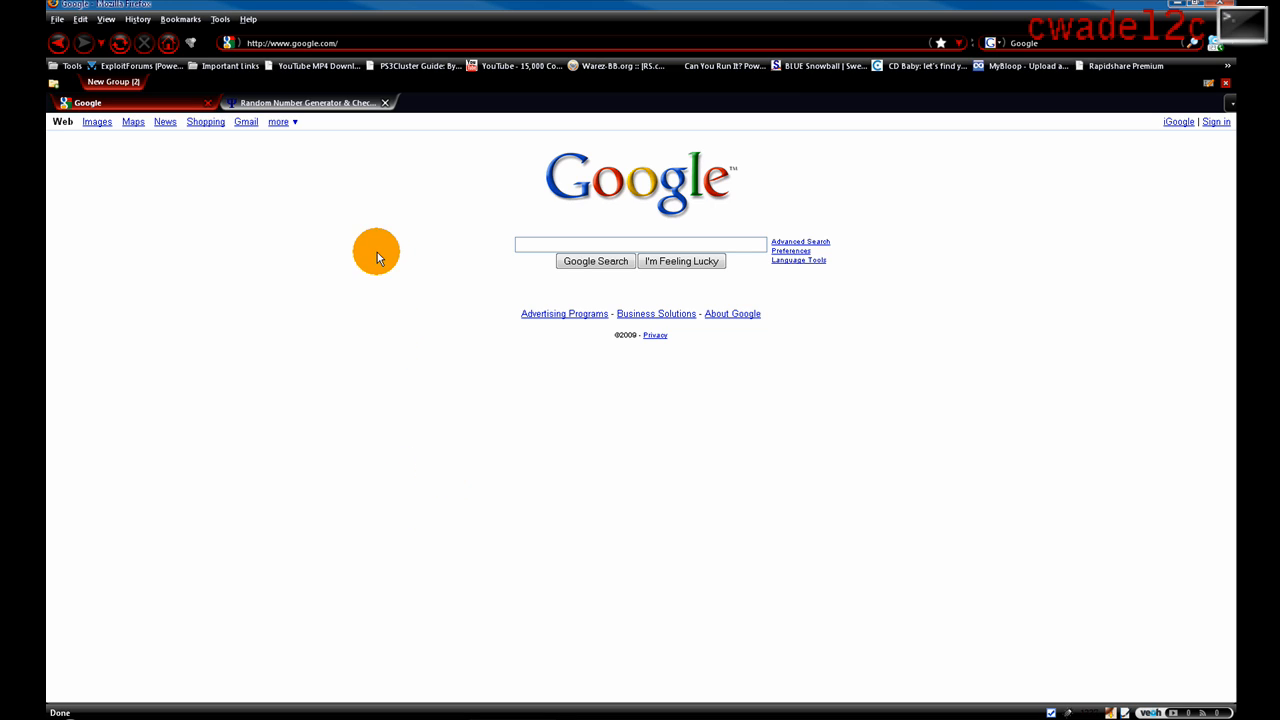
click(290, 42)
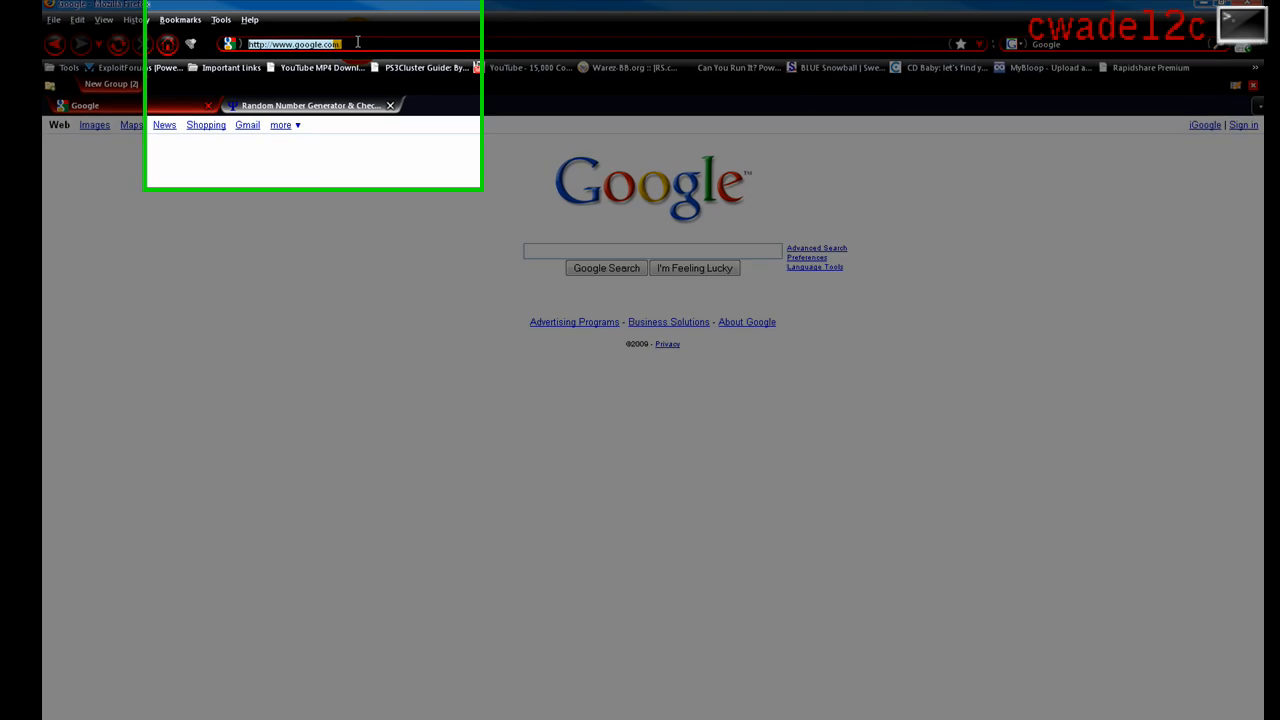
Step: Load 127.0.0.1 in Firefox to show the EasyPHP 'Index of /' listing
text(127.0.0.)
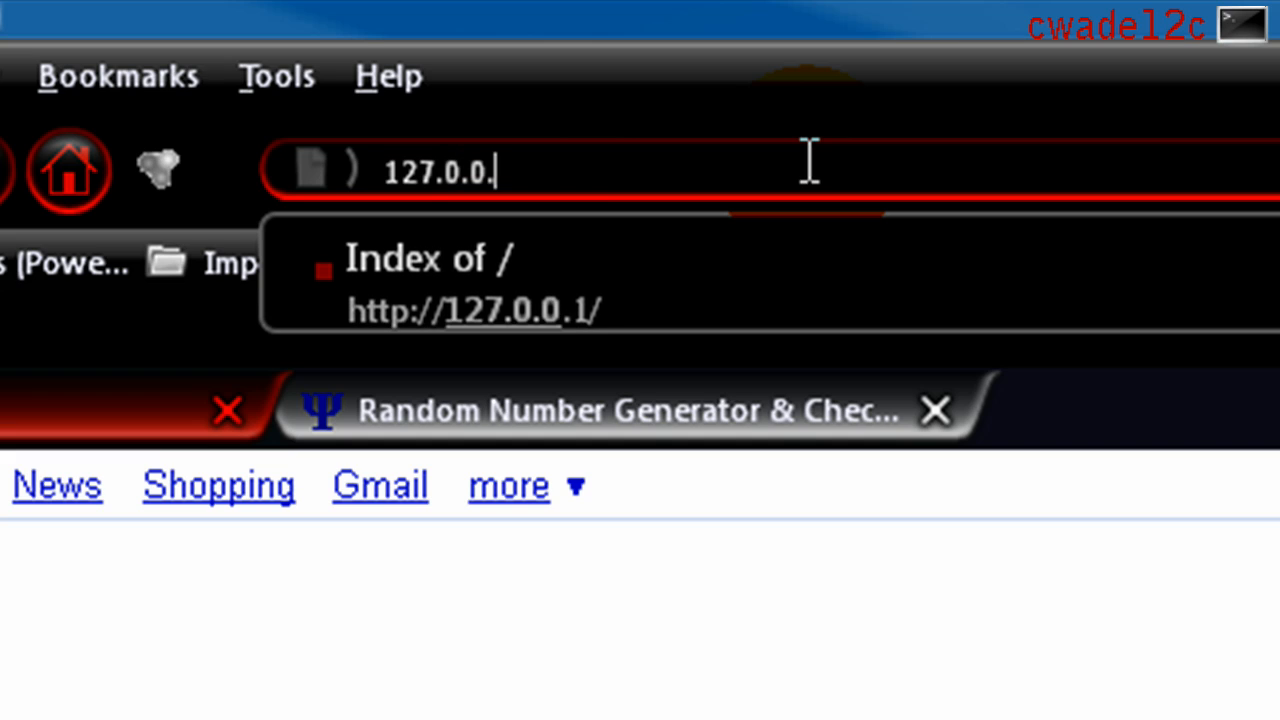
text(1/)
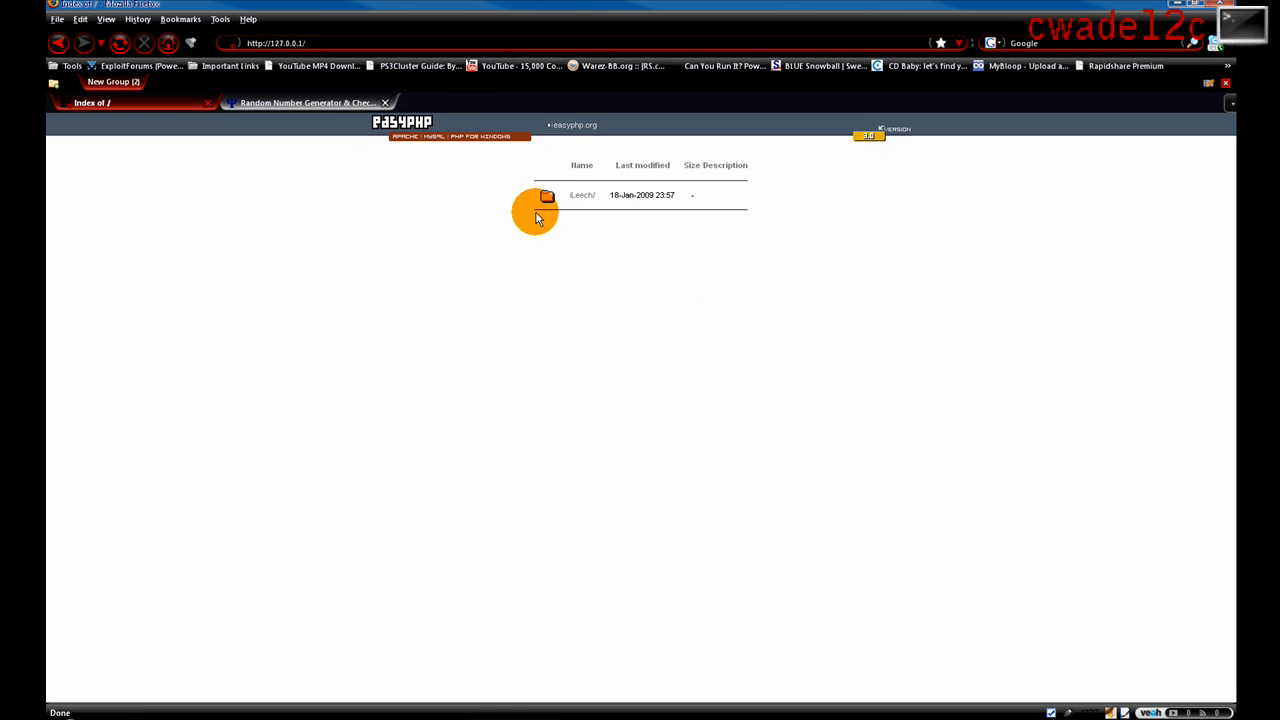
mouse_move(448, 152)
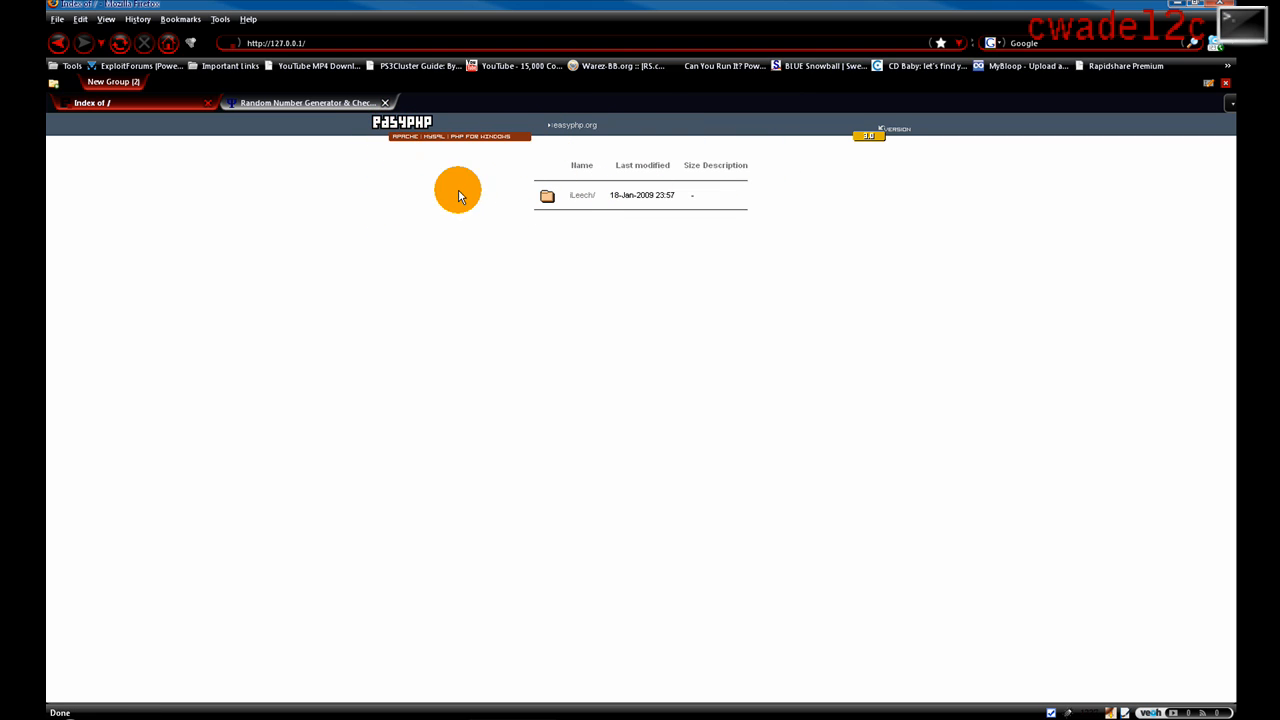
mouse_move(465, 293)
text(gghj)
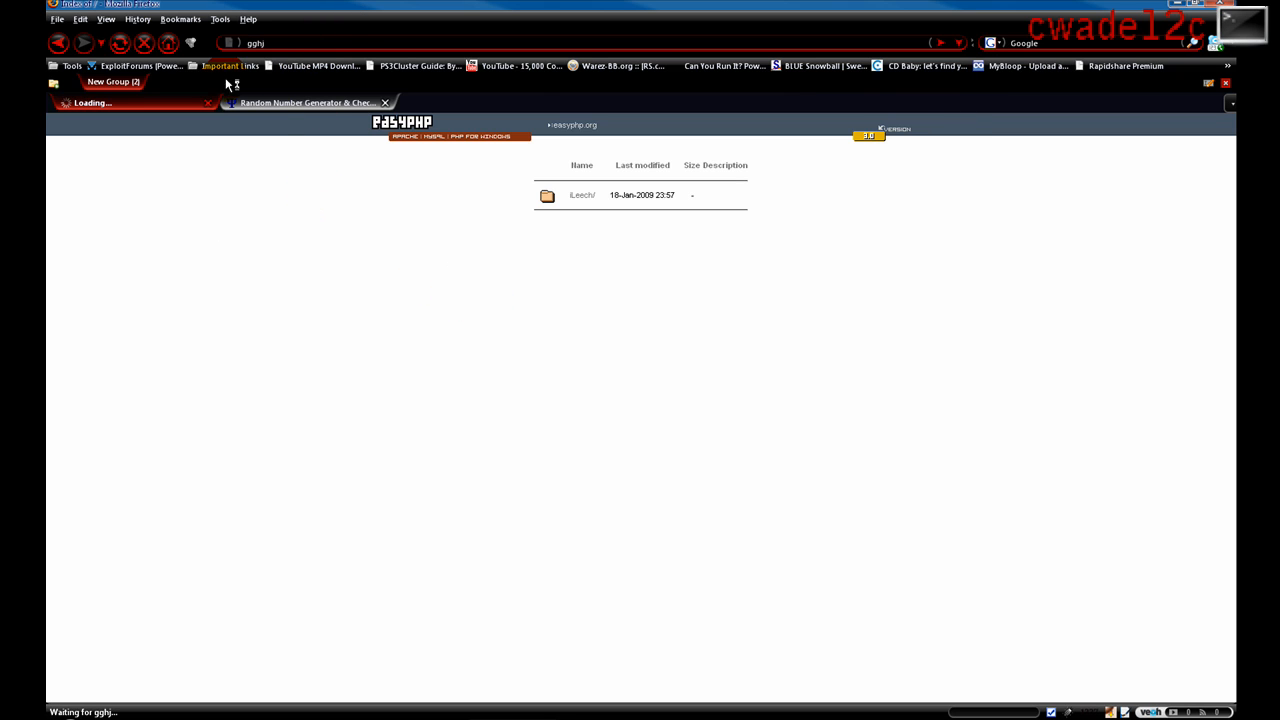
mouse_move(58, 43)
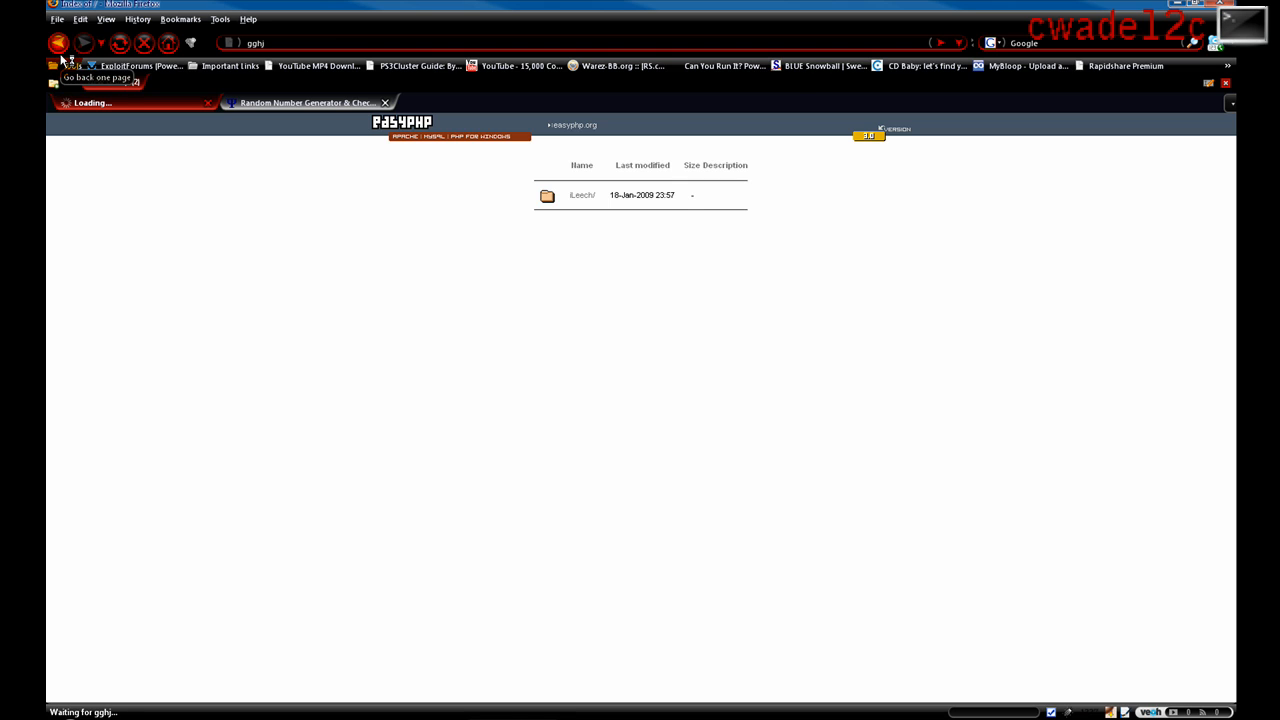
Step: Go back to the 127.0.0.1 EasyPHP index page after abandoning 'gghj'
click(58, 43)
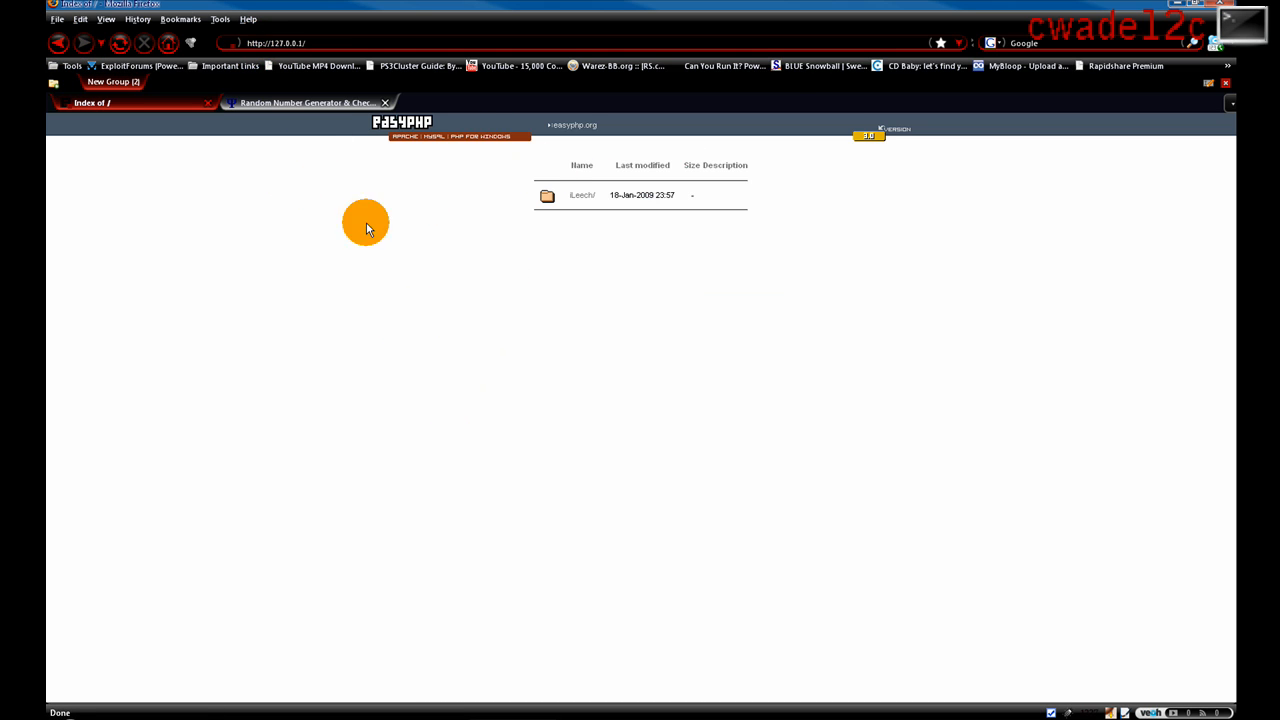
mouse_move(745, 497)
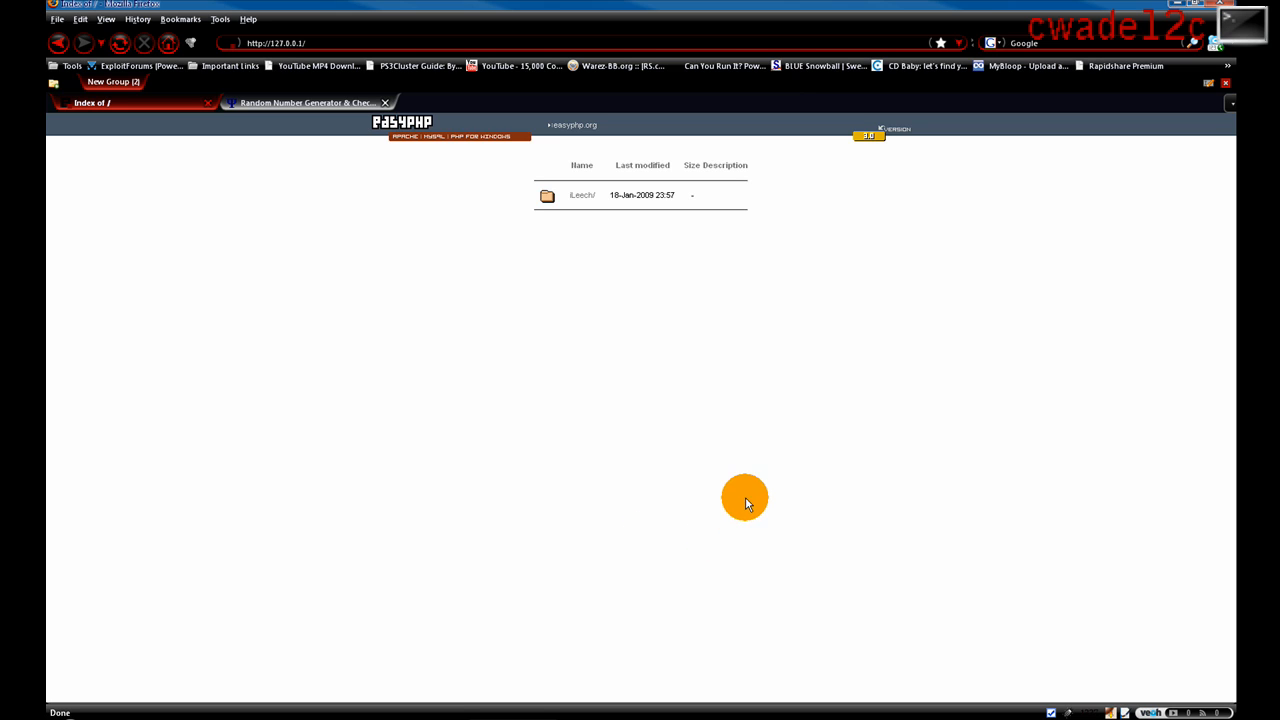
mouse_move(640, 380)
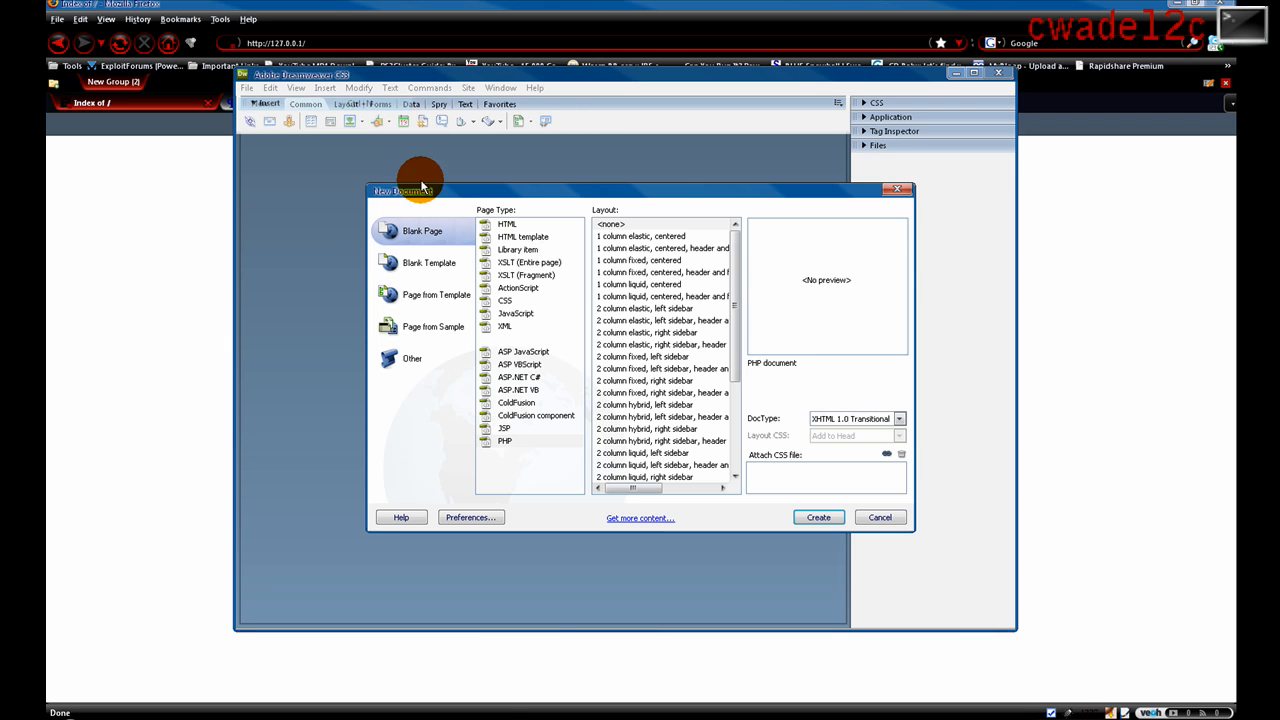
Step: Create the blank PHP page and start a PHP block assigning "Whattup" to $cwade
click(818, 517)
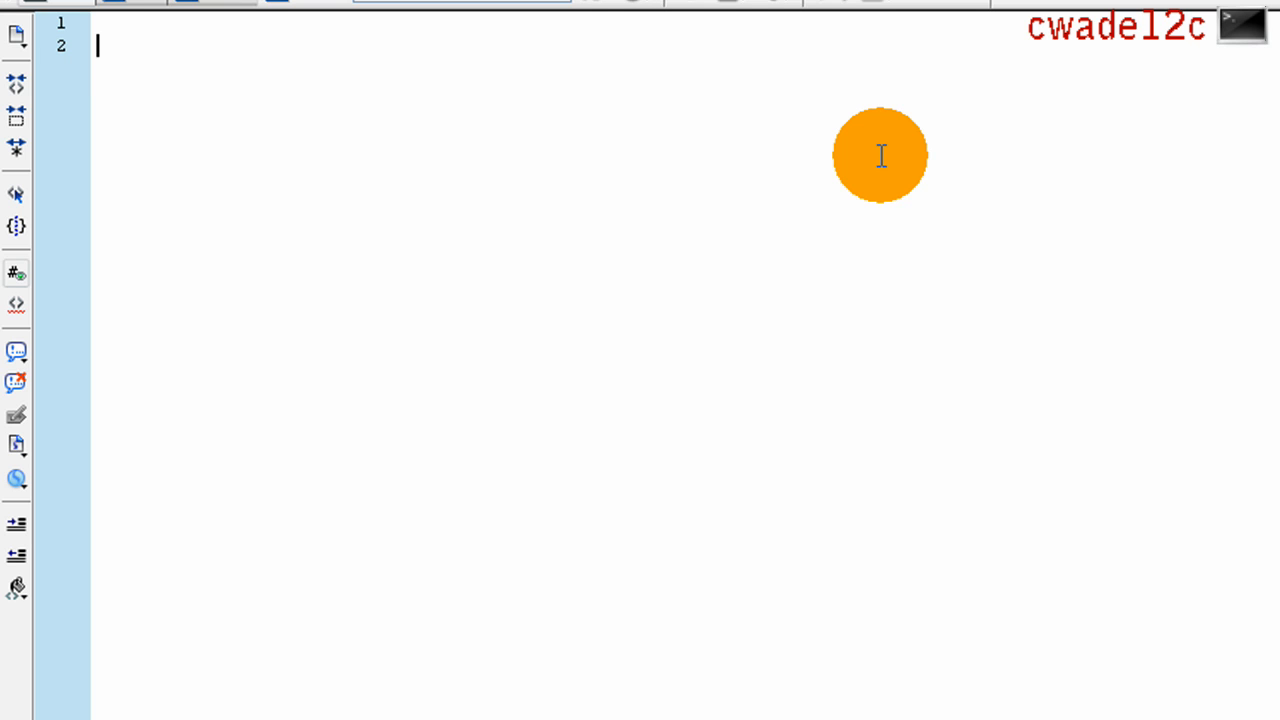
text(<?[h[)
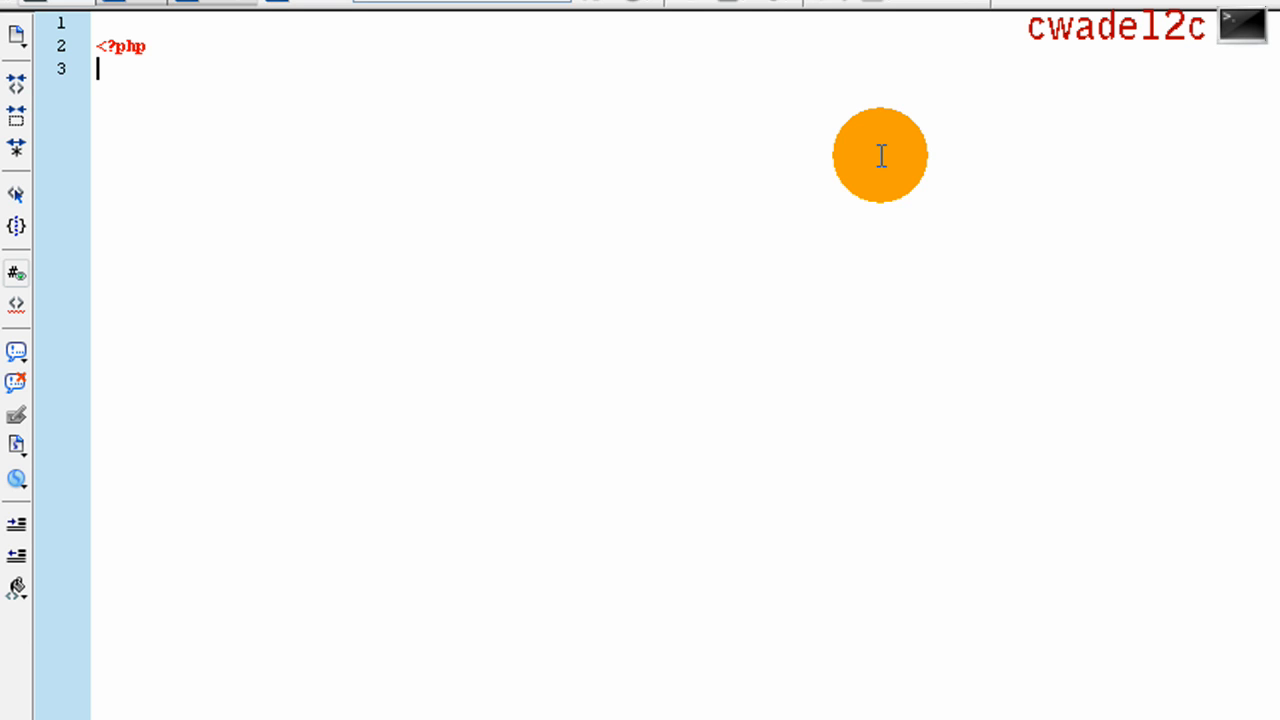
text($cwade)
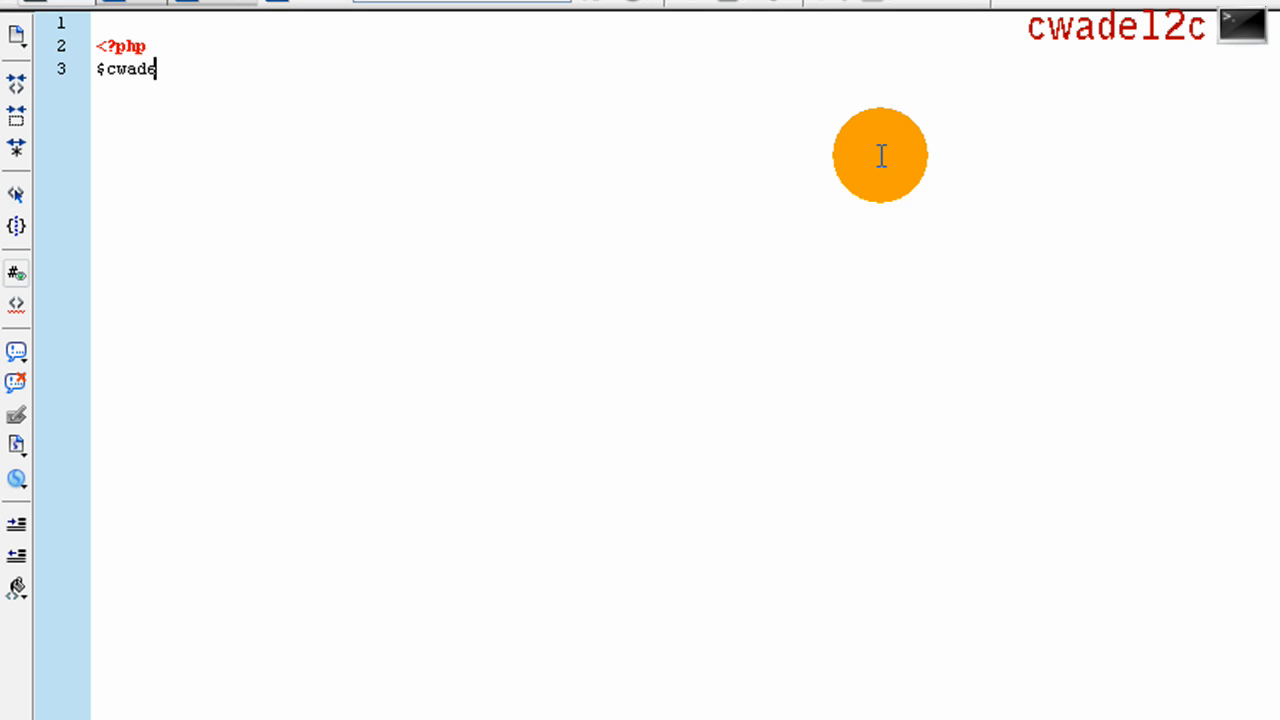
text(="")
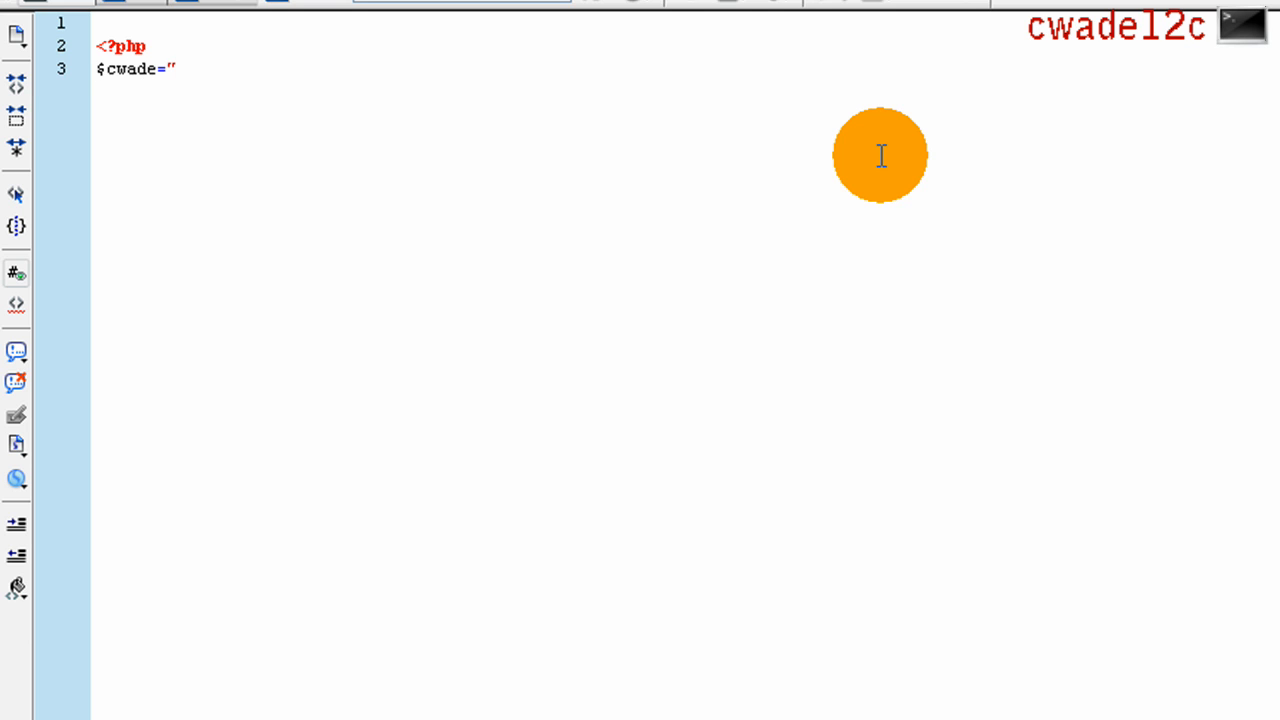
text(Whattup)
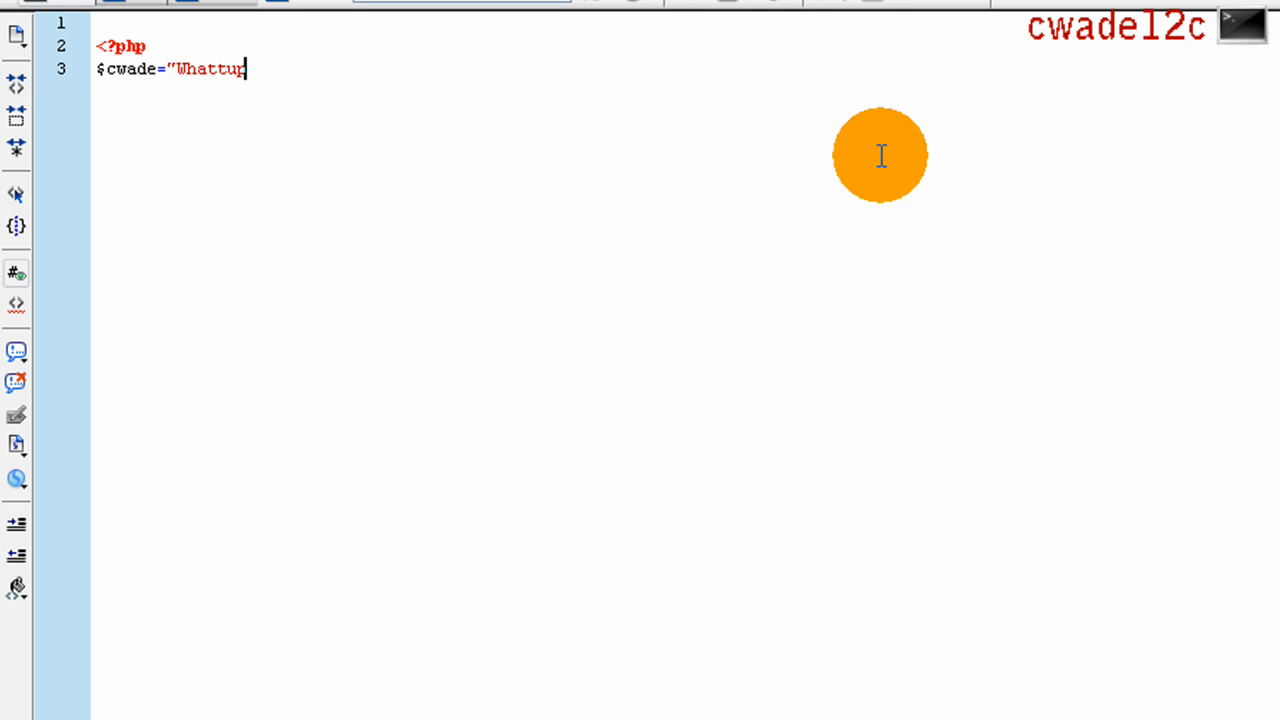
Step: Finish the assignment and add echo $cwade; to output the variable
text(")
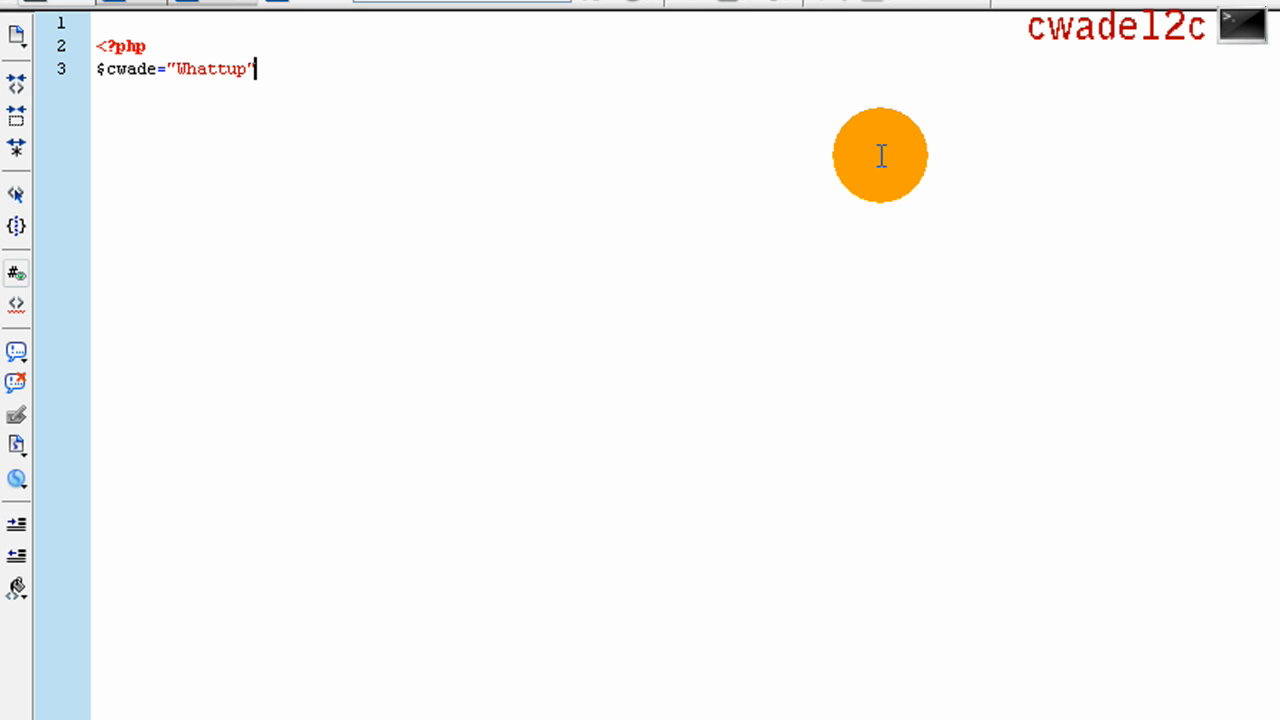
text(;)
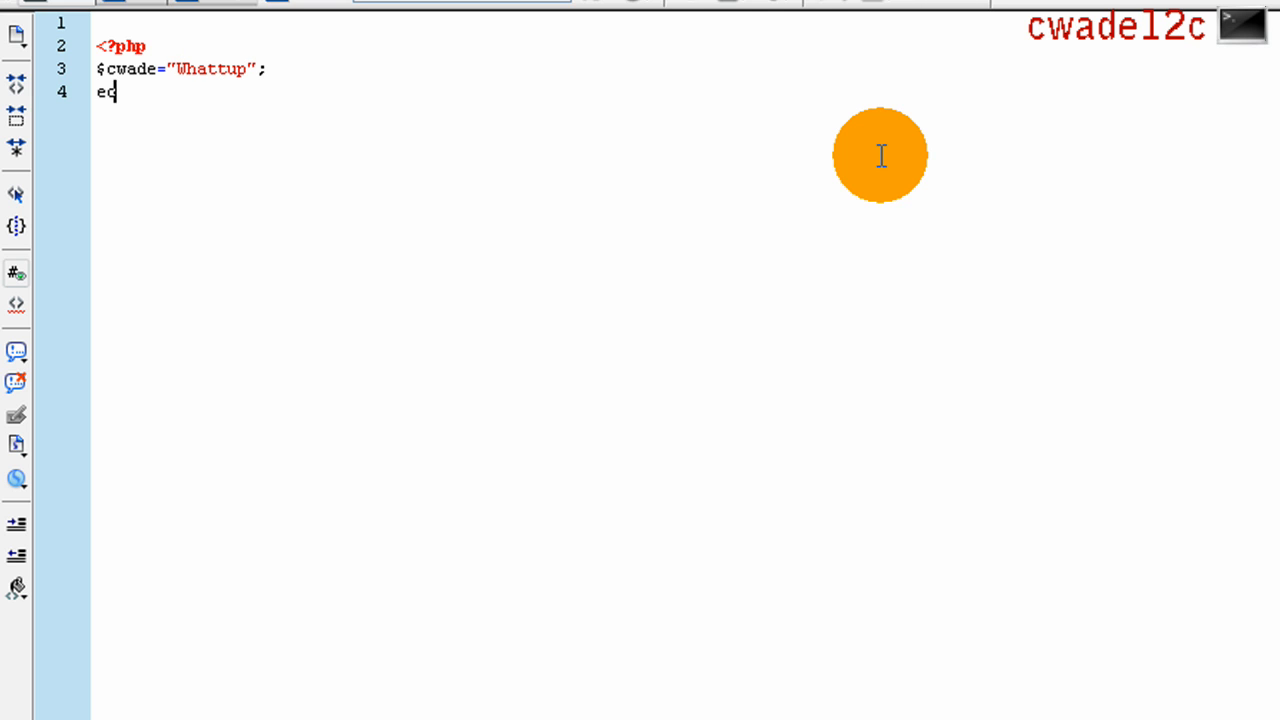
text(ho)
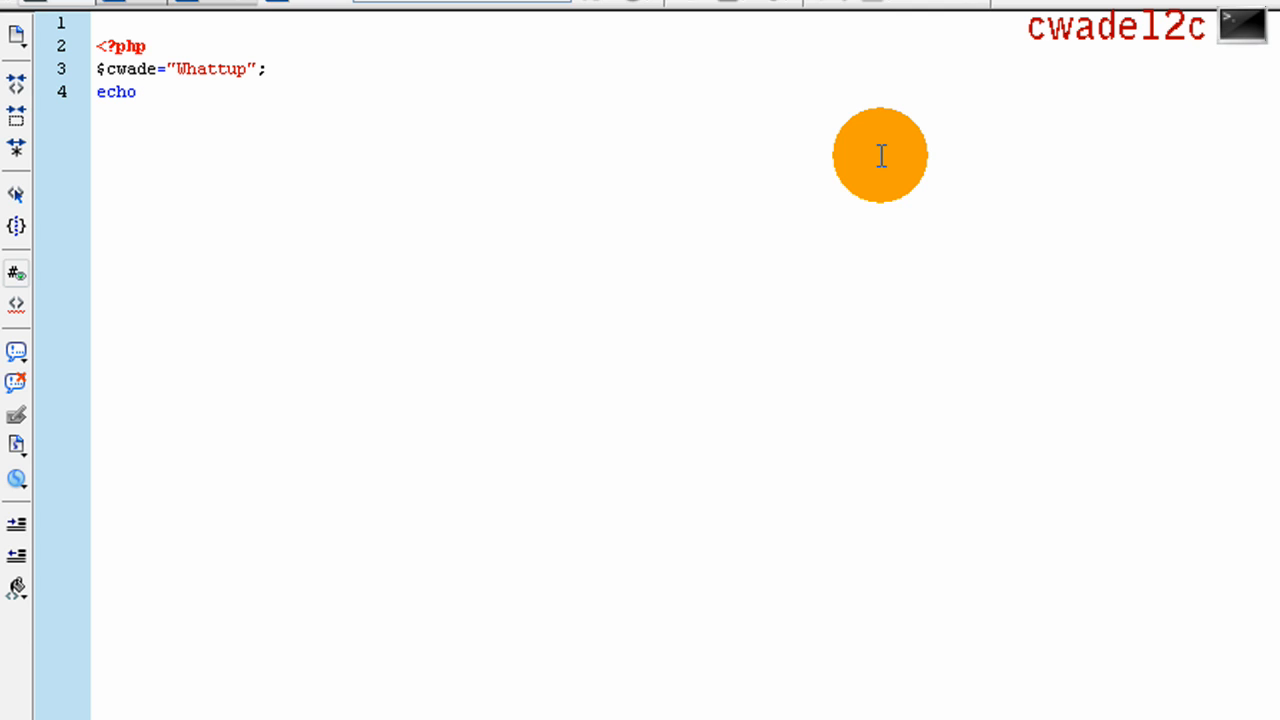
text($cwade)
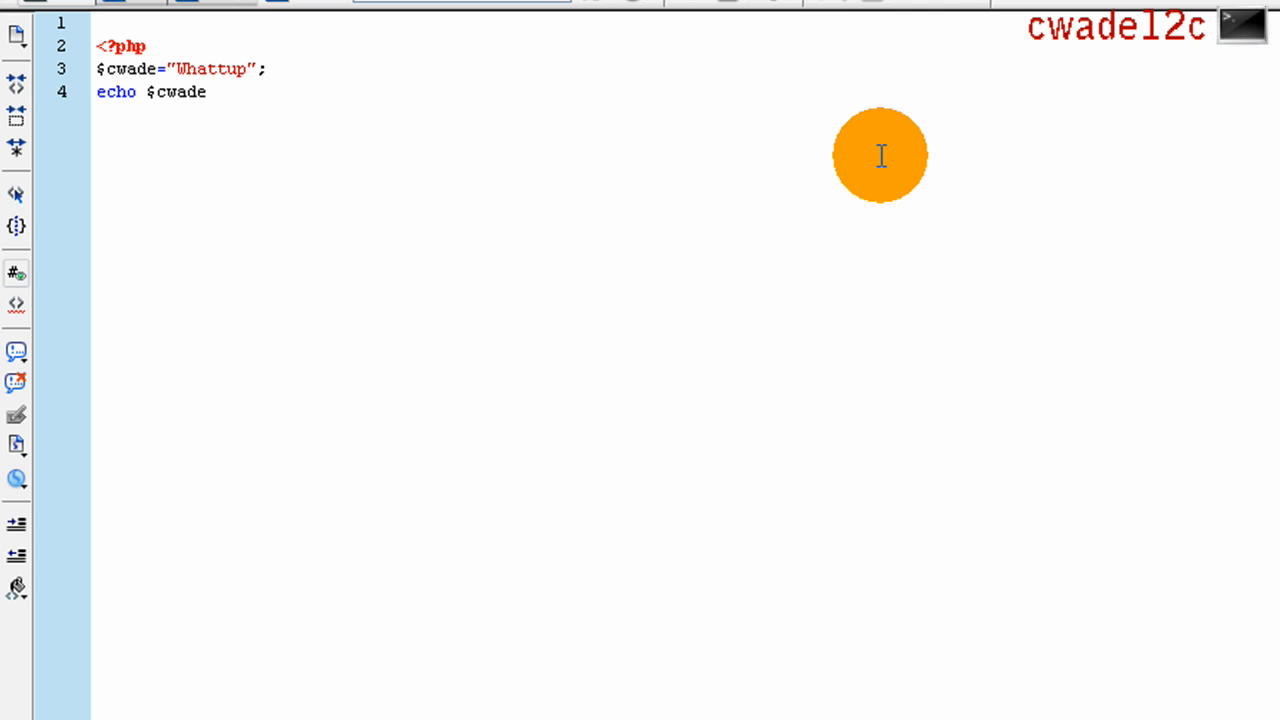
text(;)
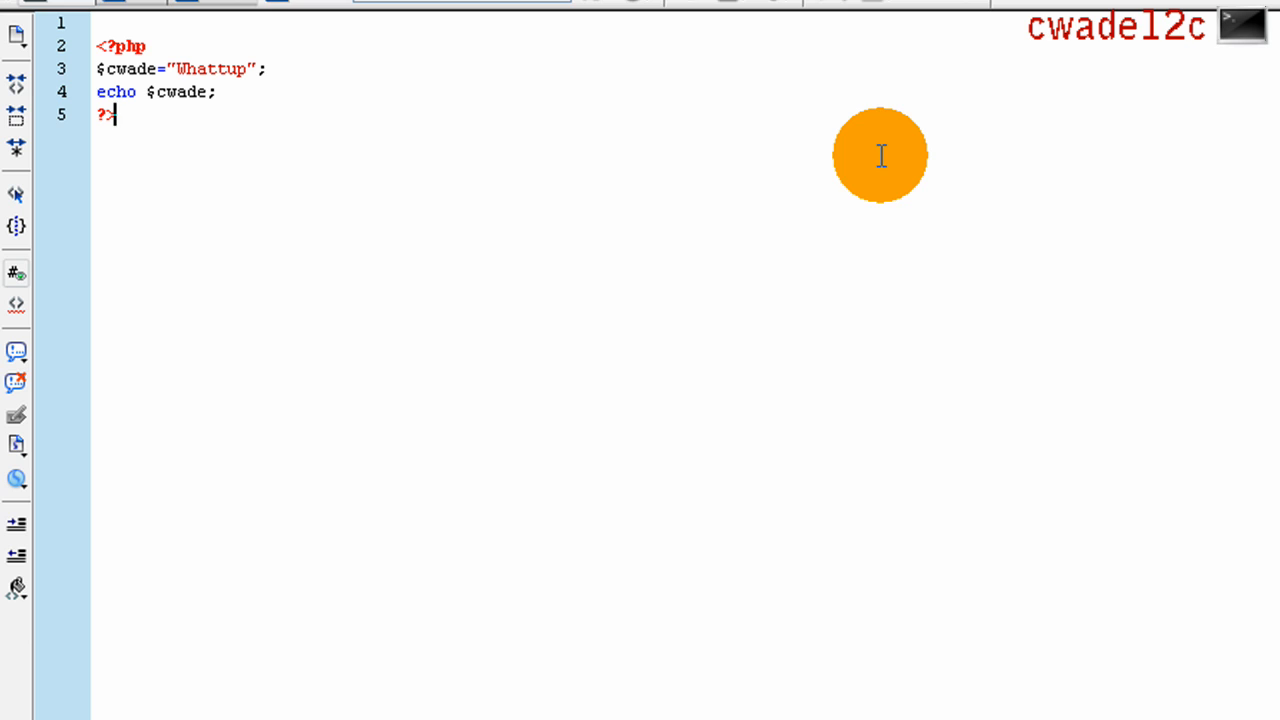
mouse_move(457, 124)
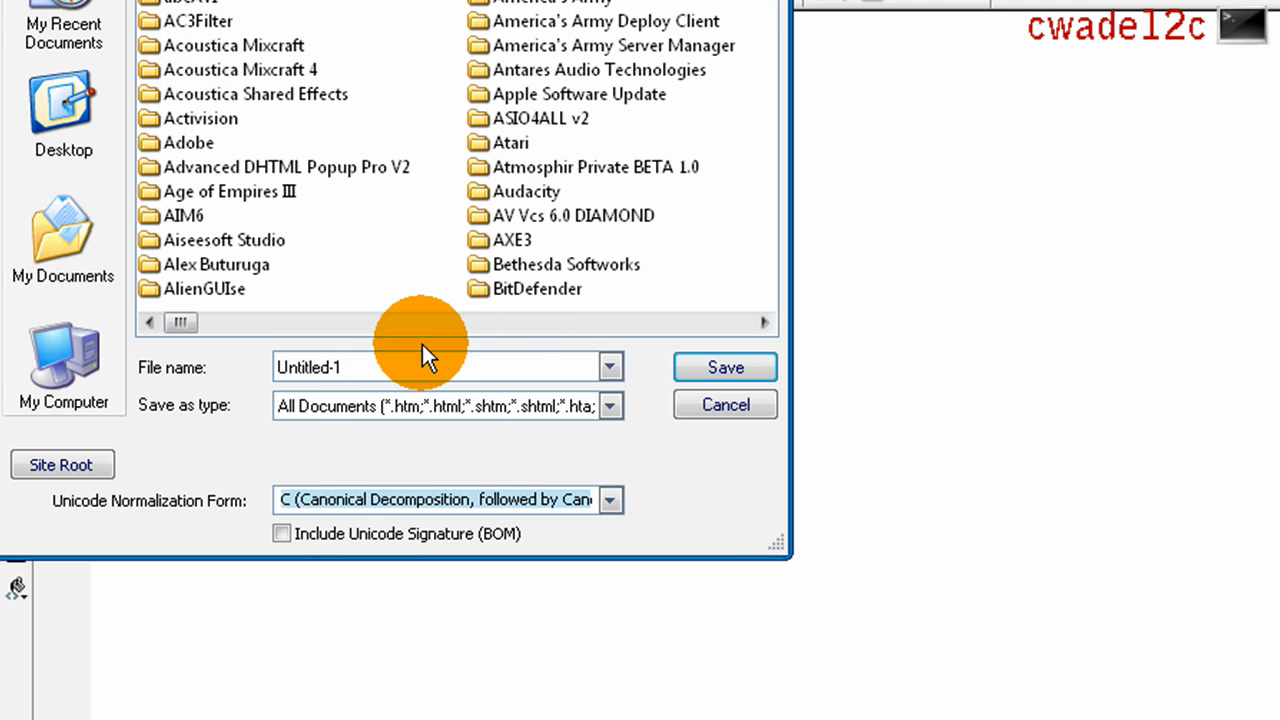
Step: Browse the Save As location into the EasyPHP 3.0 folder
drag(420, 322, 263, 322)
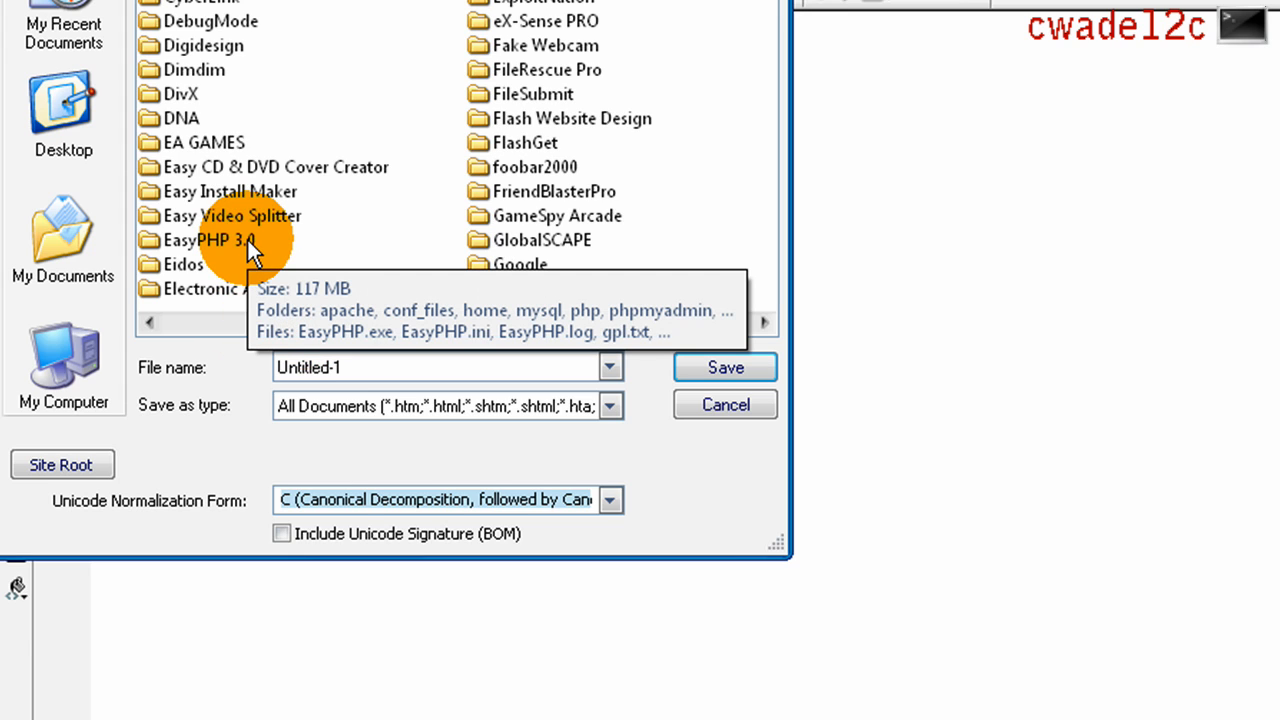
double_click(215, 240)
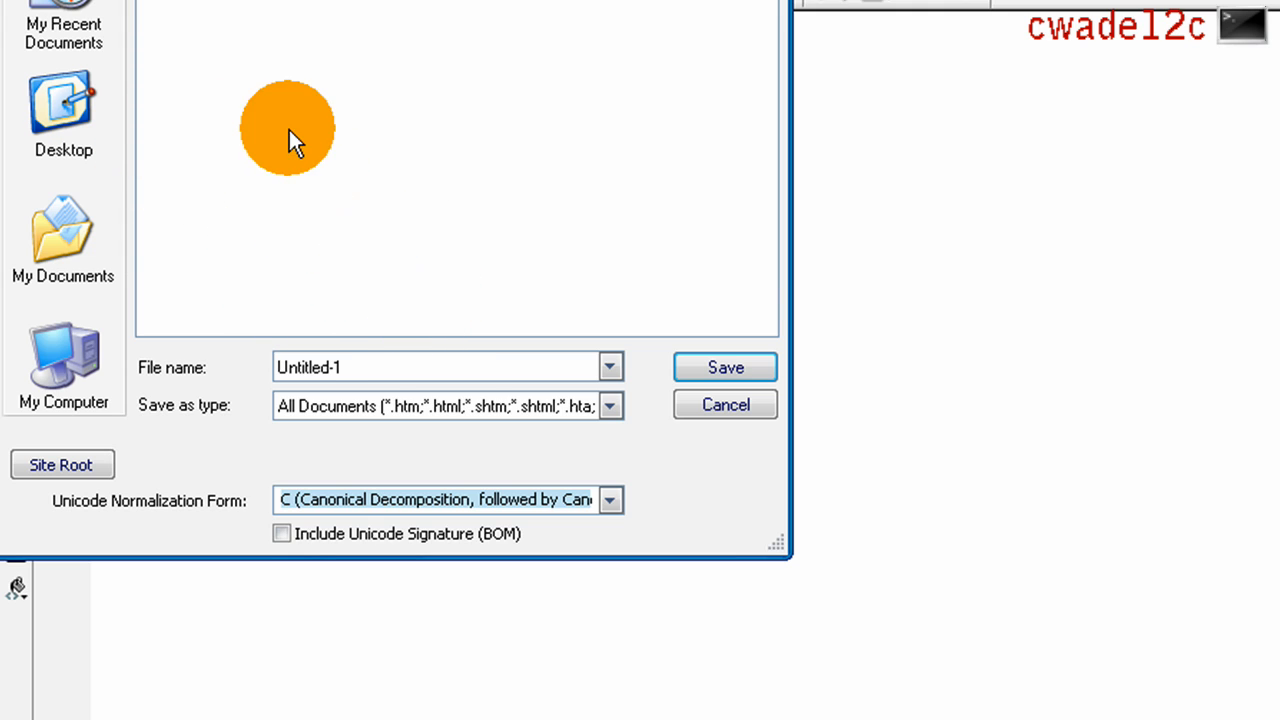
right_click(287, 128)
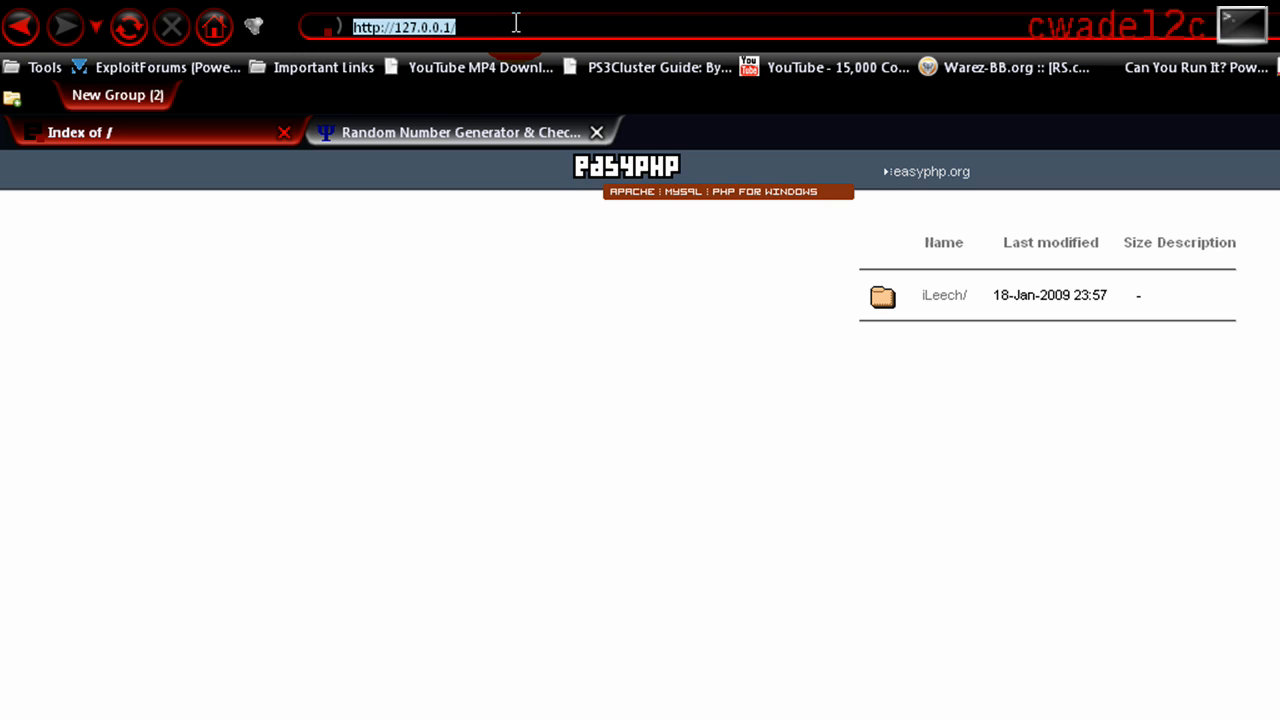
text(12)
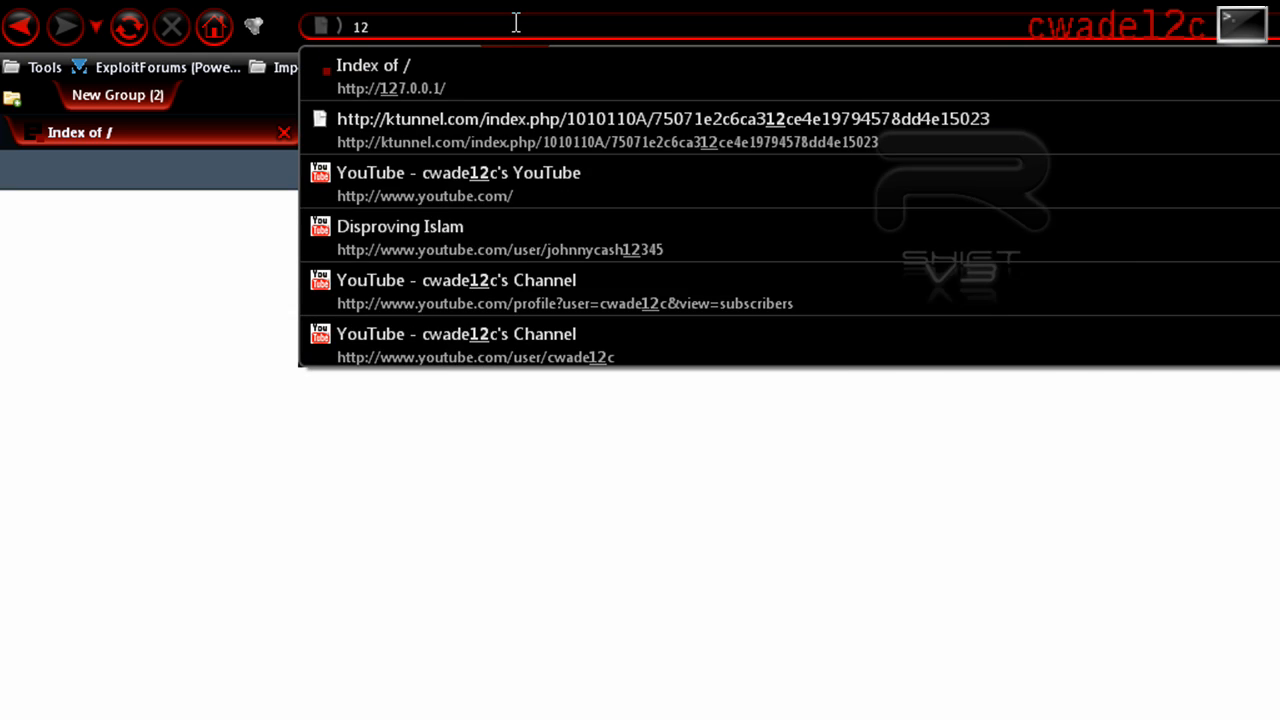
click(390, 76)
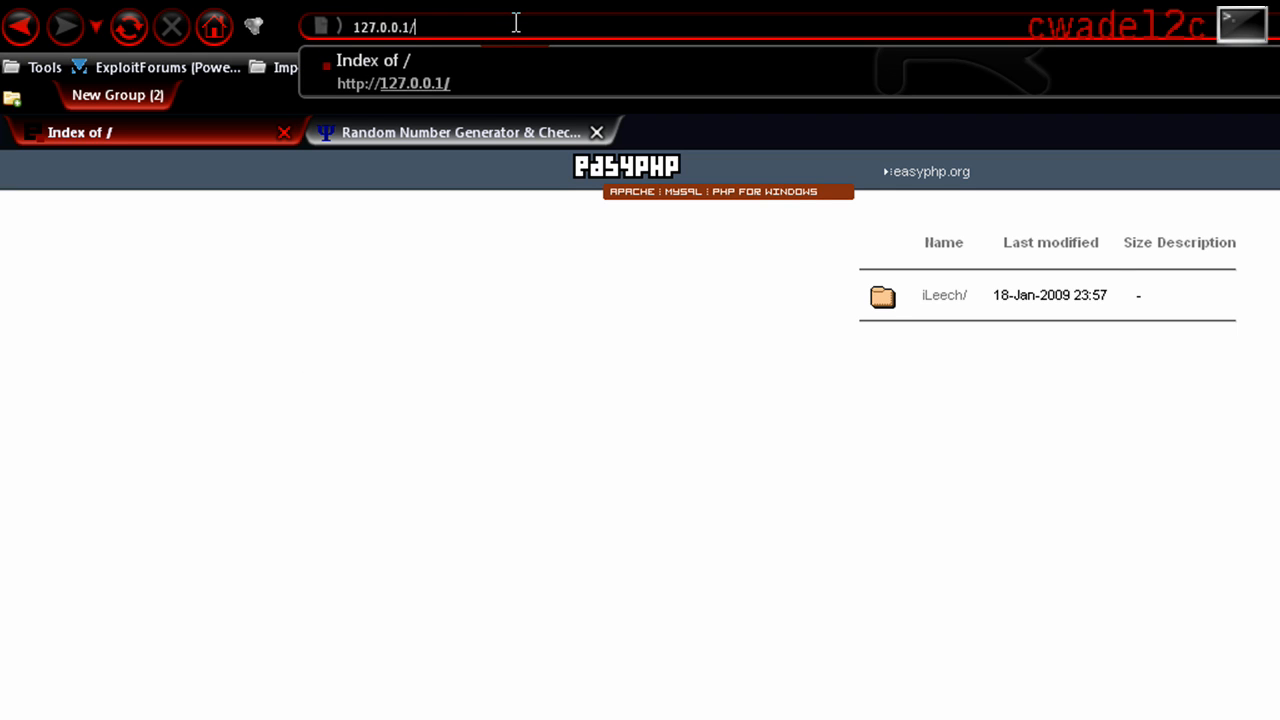
text(cwade)
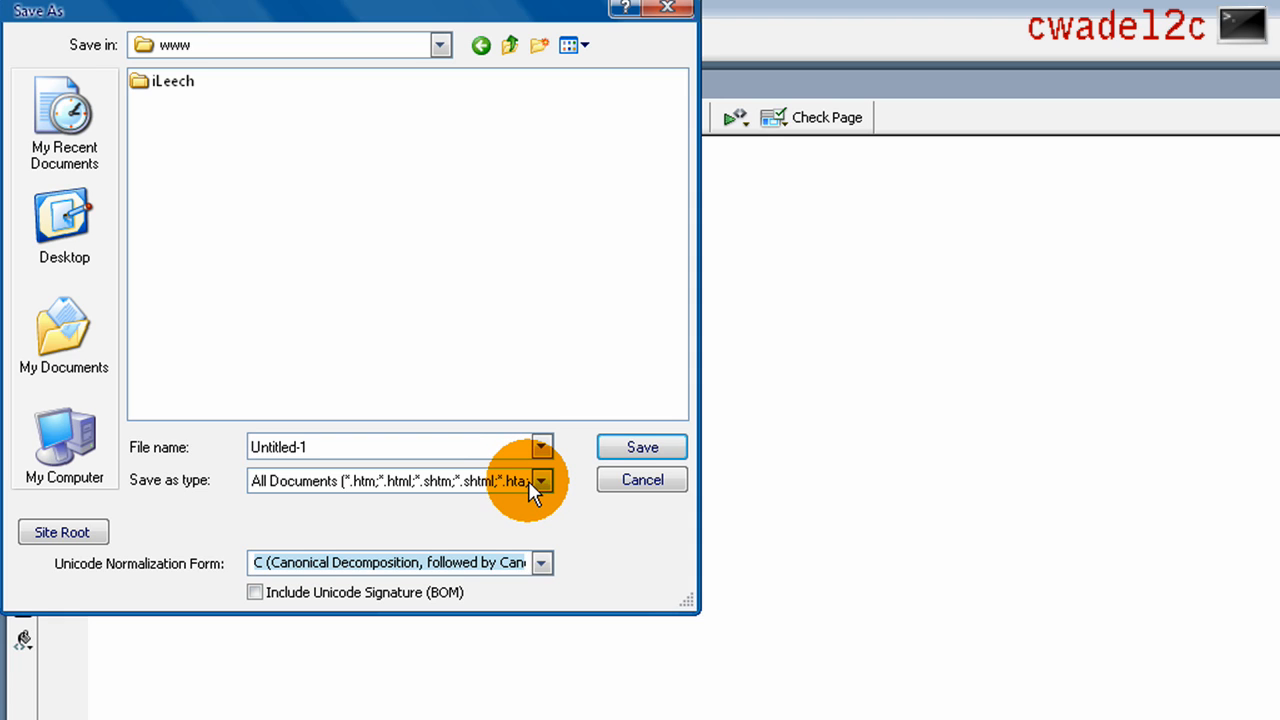
Step: Save the file as index.php with PHP Files type in the www folder
click(541, 480)
text(index.php)
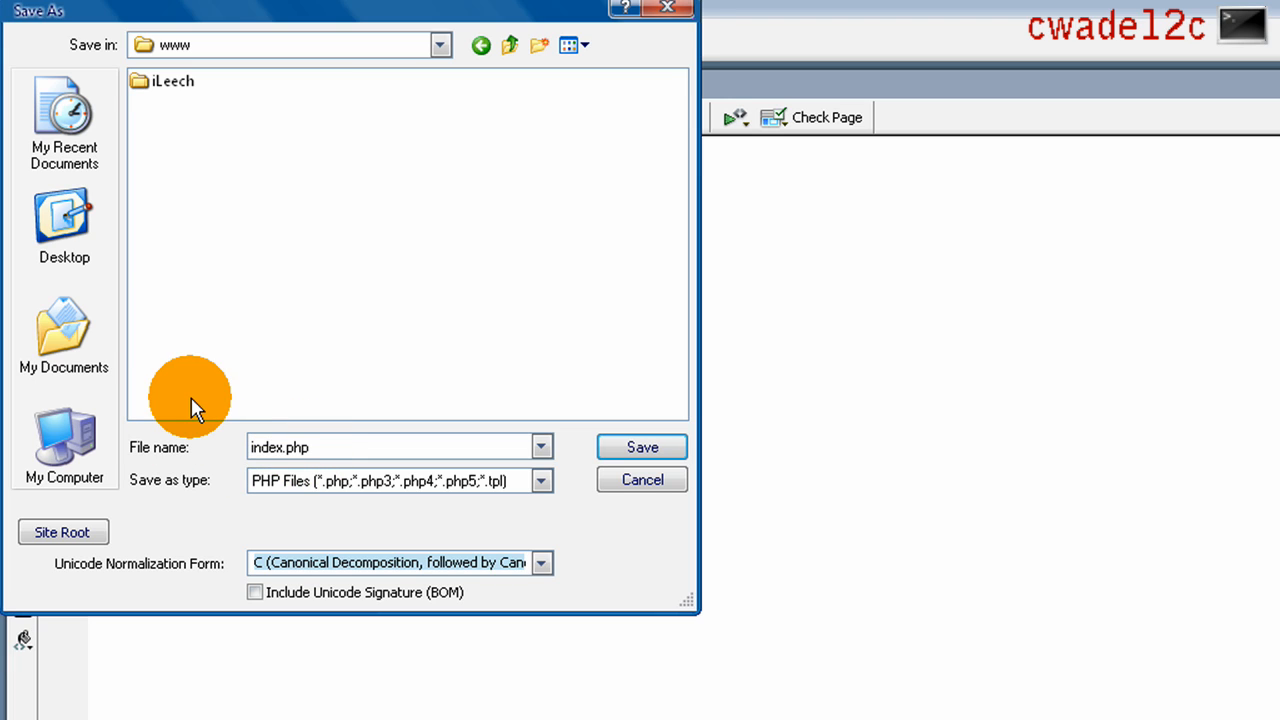
click(641, 447)
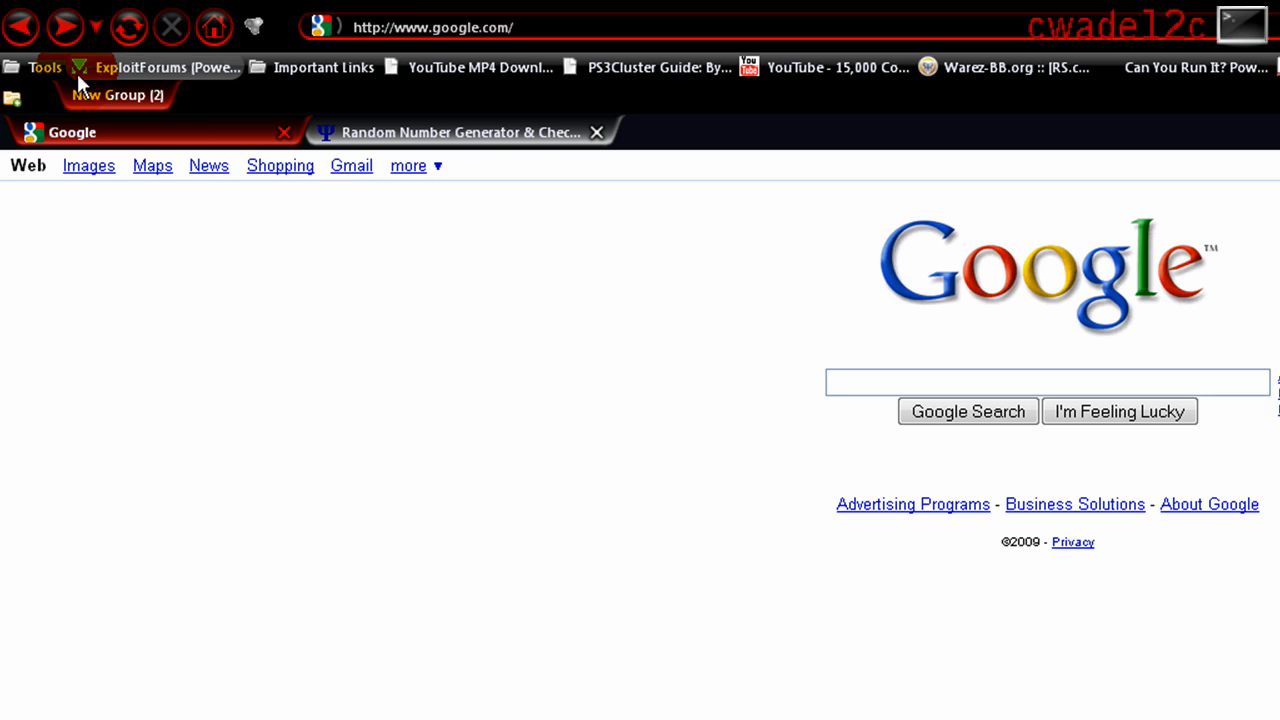
Step: Show the Google home page in the current Firefox tab
click(1045, 382)
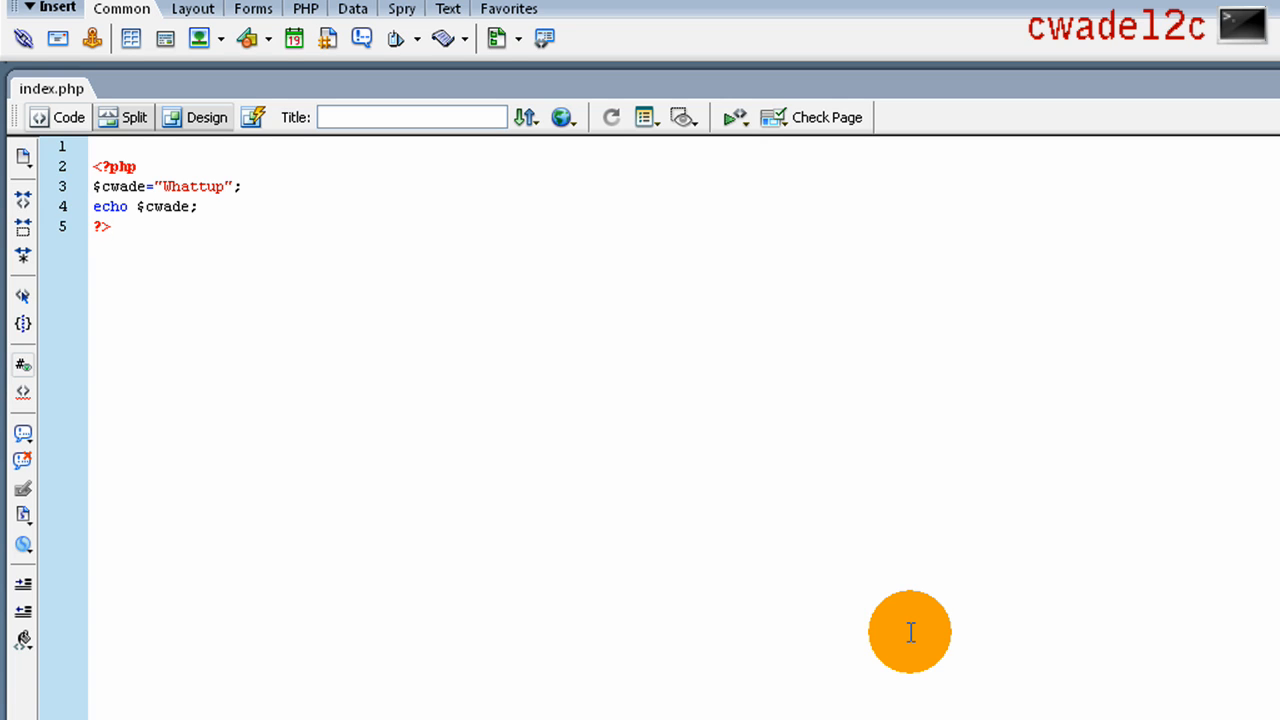
click(108, 226)
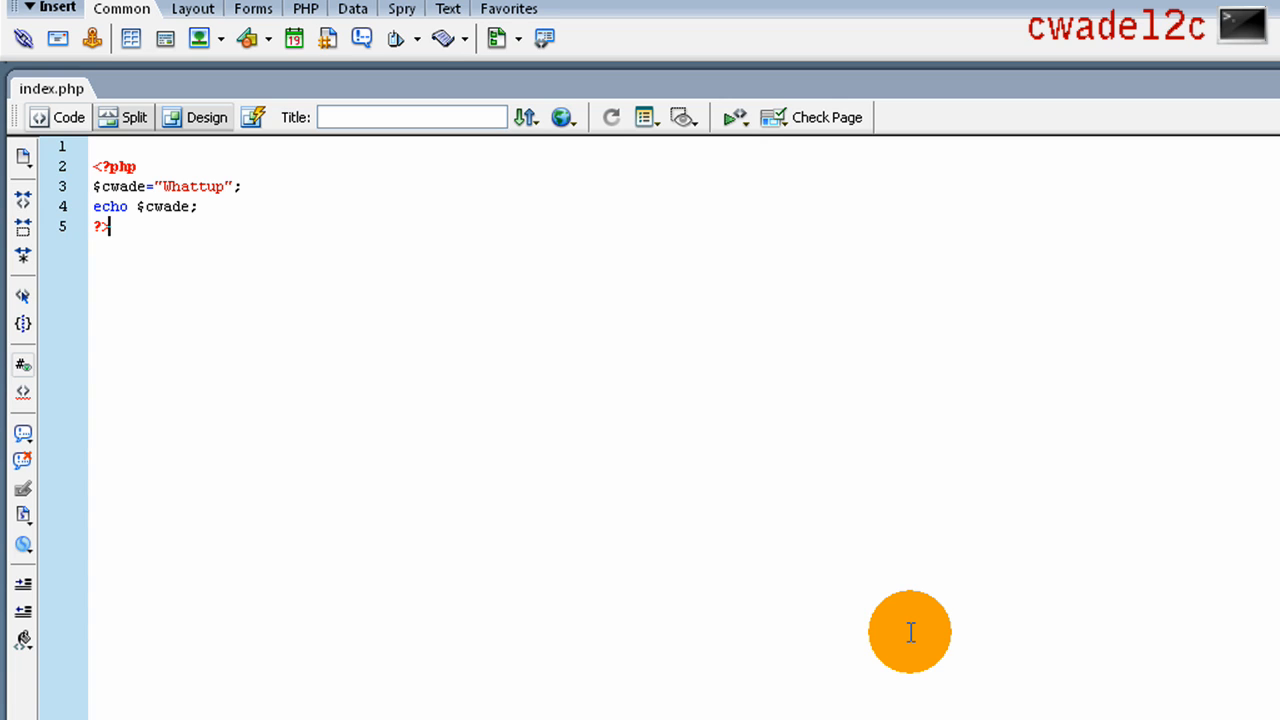